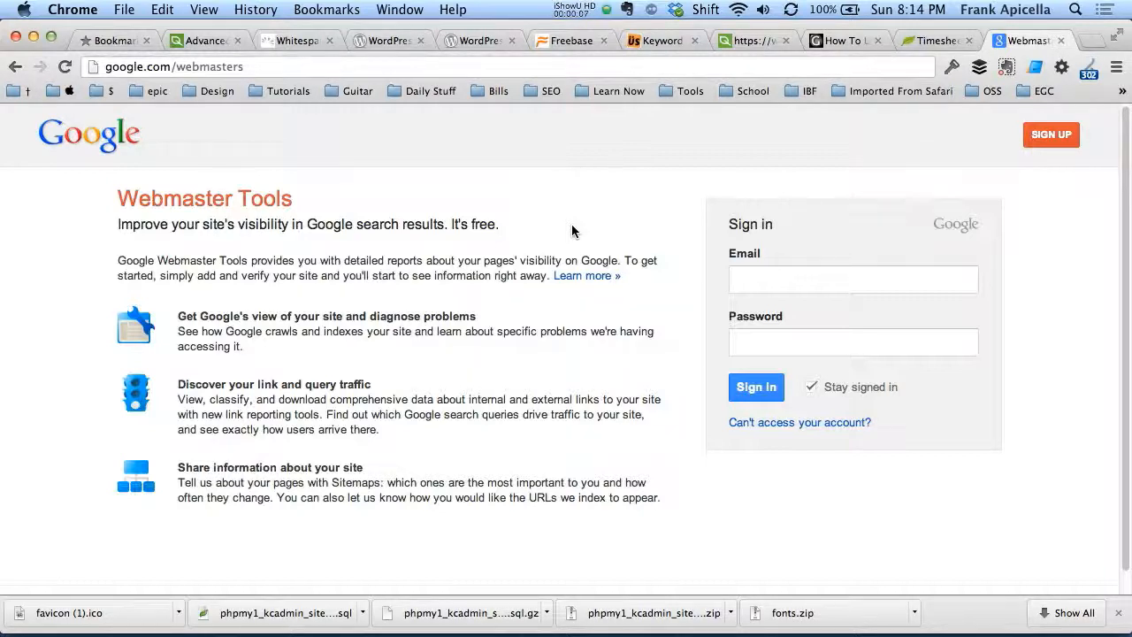
Sign in to Google Webmaster Tools with the account email and password
{"action": "left_click", "coordinate": [853, 279]}
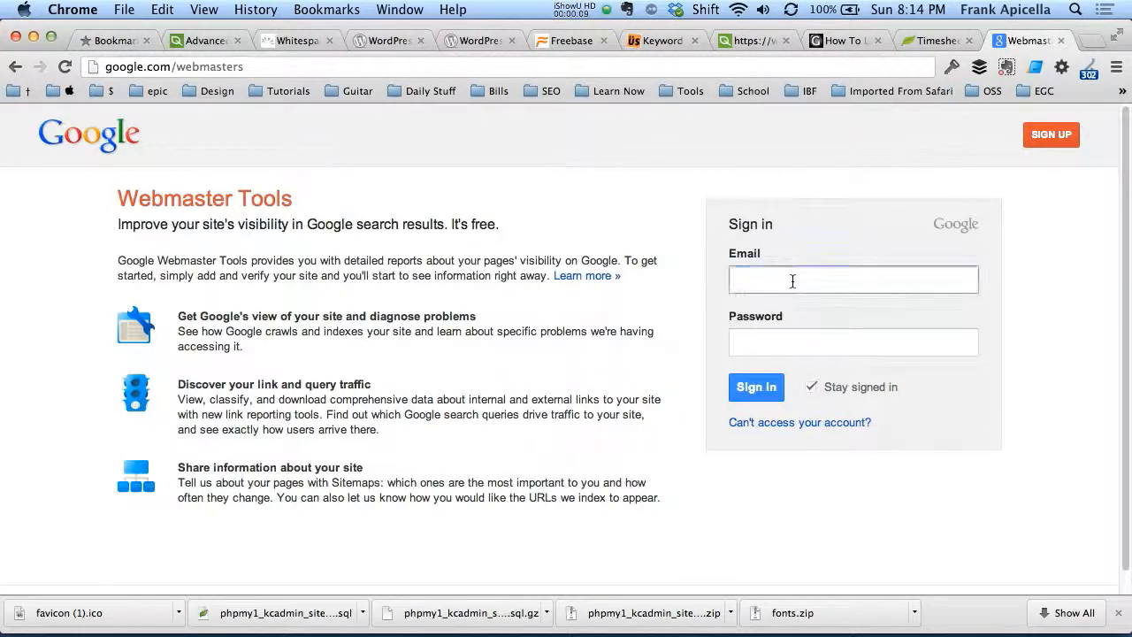
{"action": "left_click", "coordinate": [853, 280]}
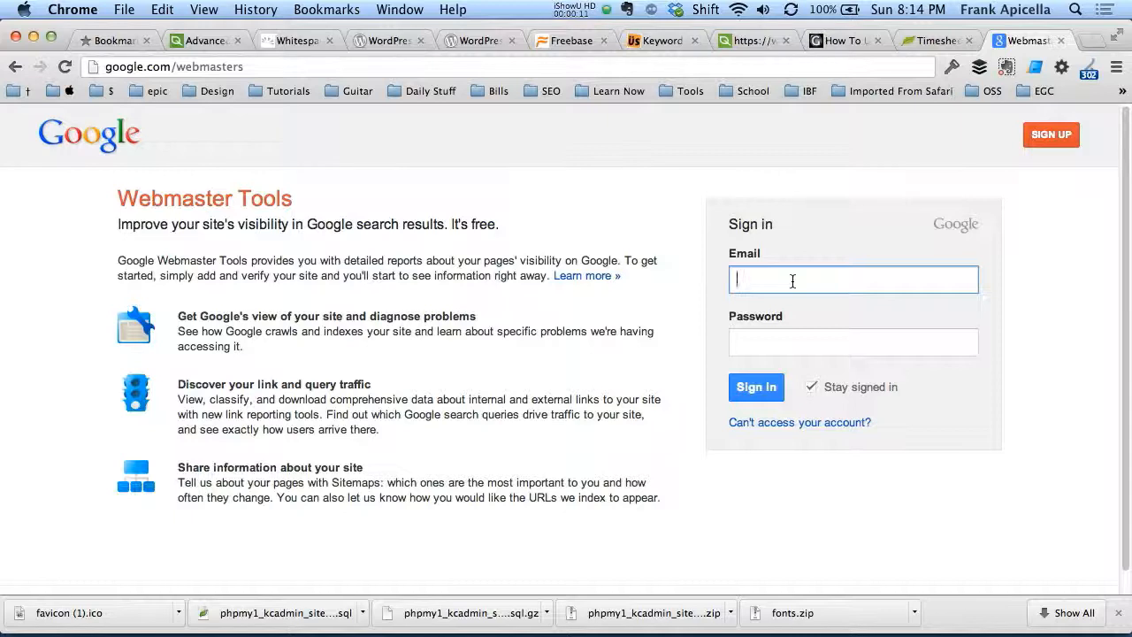
{"action": "mouse_move", "coordinate": [689, 261]}
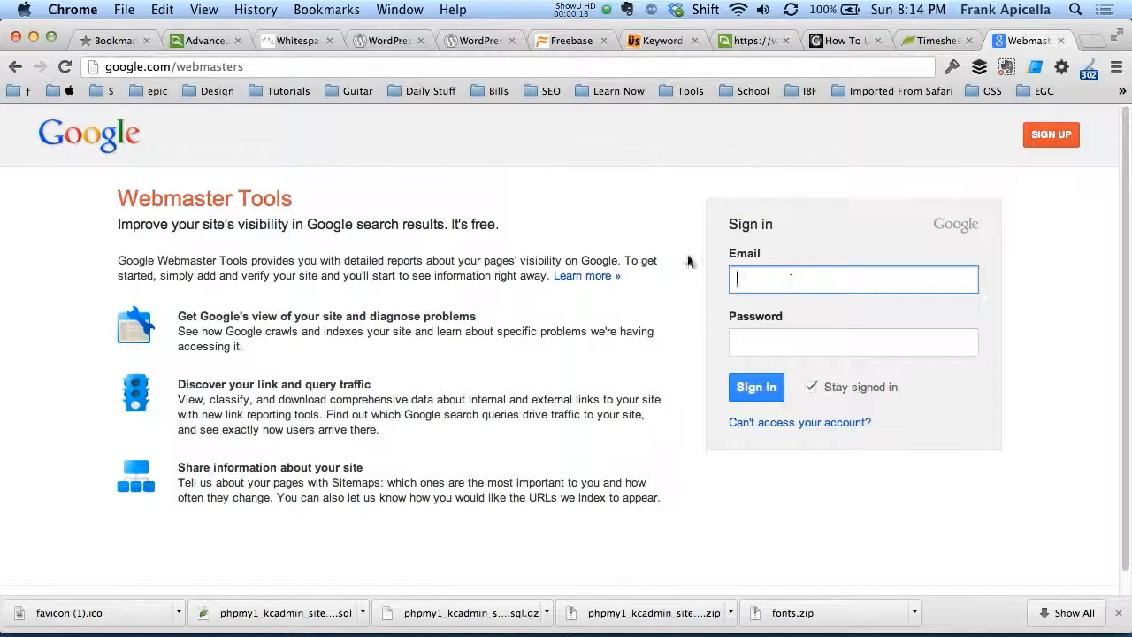
{"action": "mouse_move", "coordinate": [571, 232]}
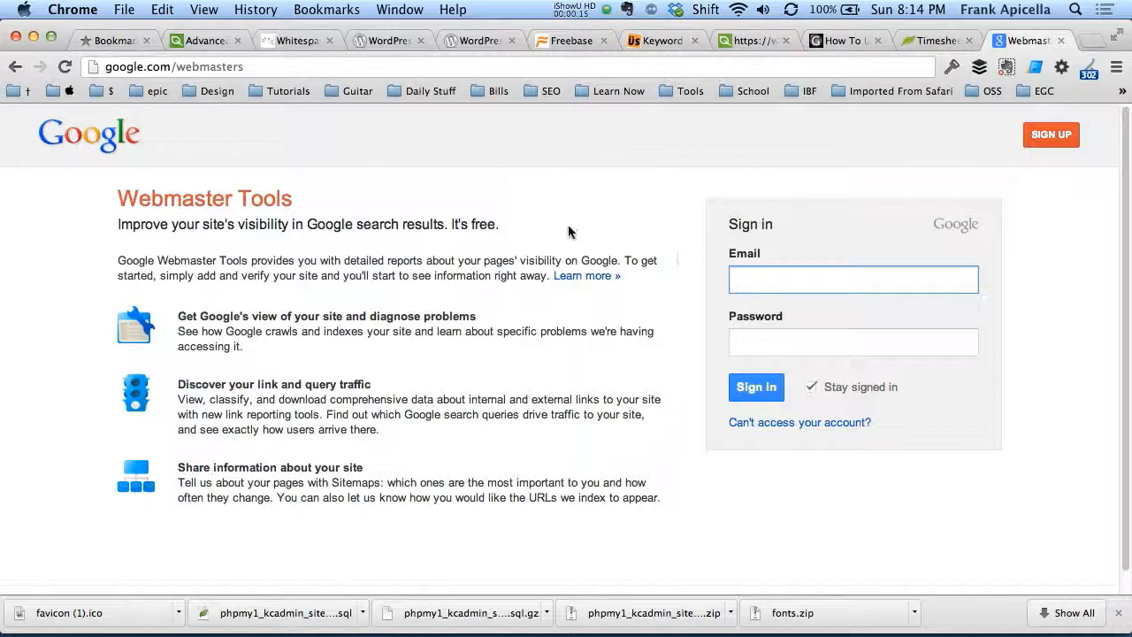
{"action": "mouse_move", "coordinate": [415, 198]}
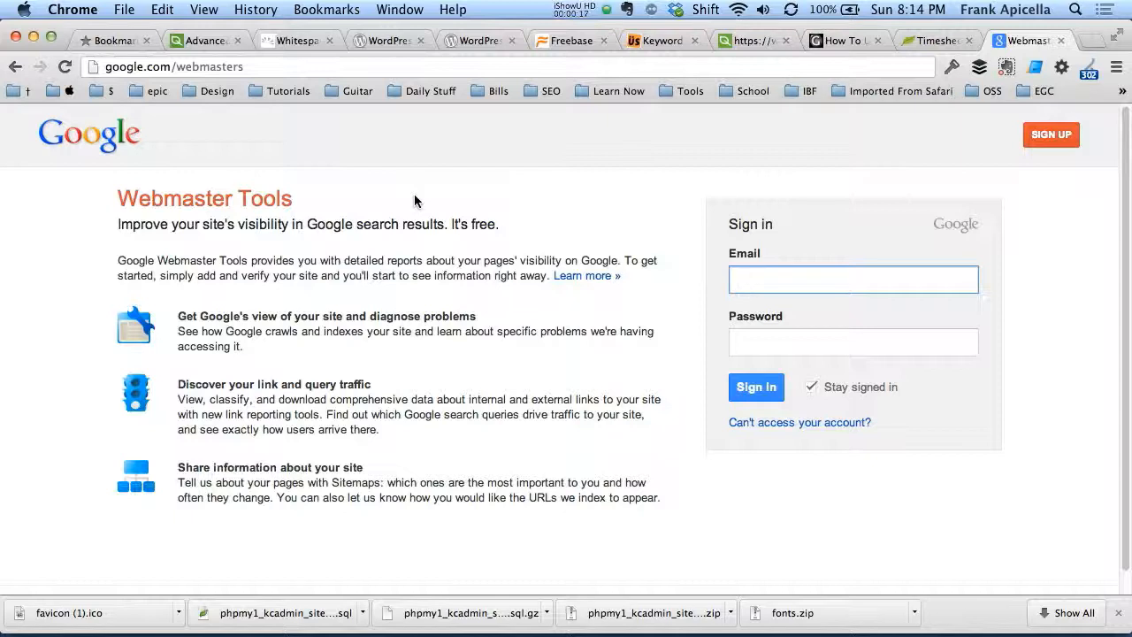
{"action": "left_click", "coordinate": [853, 278]}
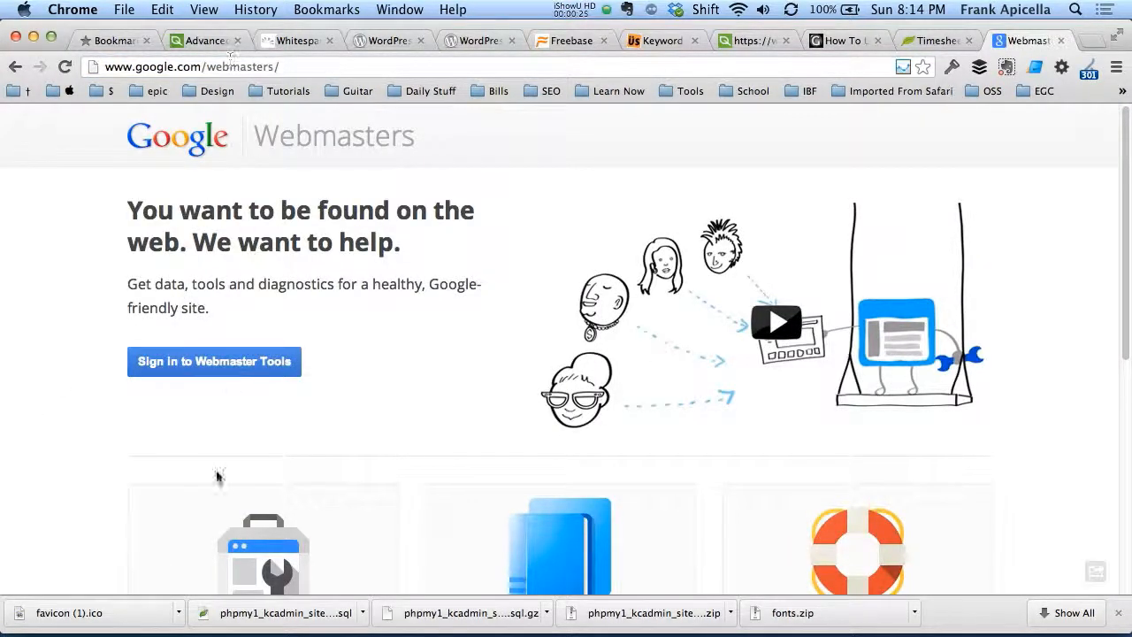
{"action": "left_click", "coordinate": [214, 361]}
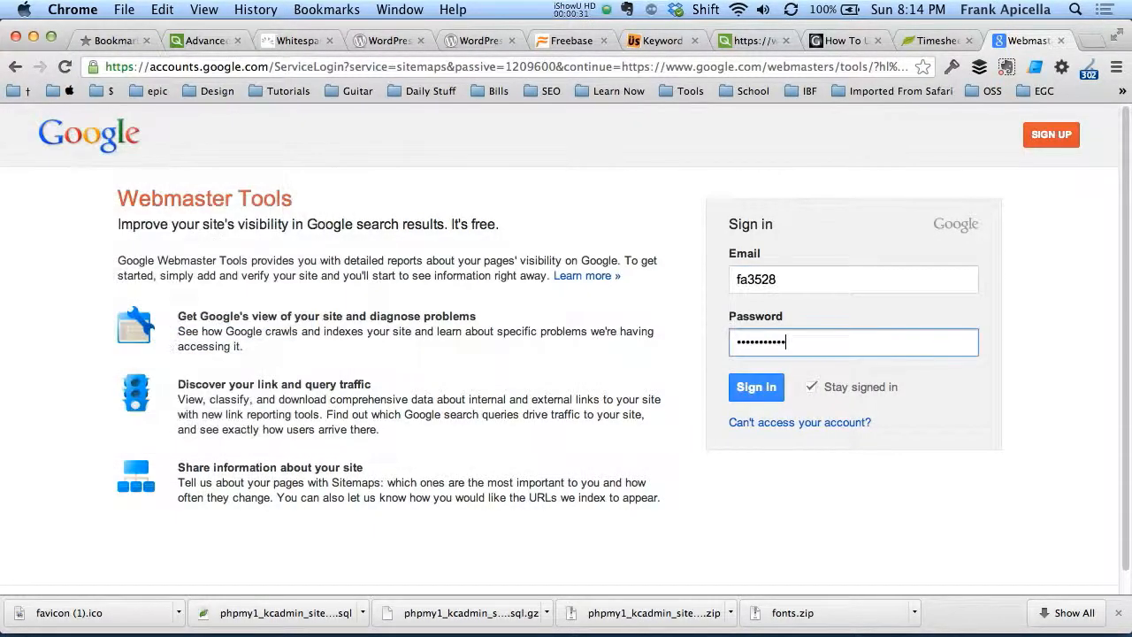
{"action": "left_click", "coordinate": [757, 386]}
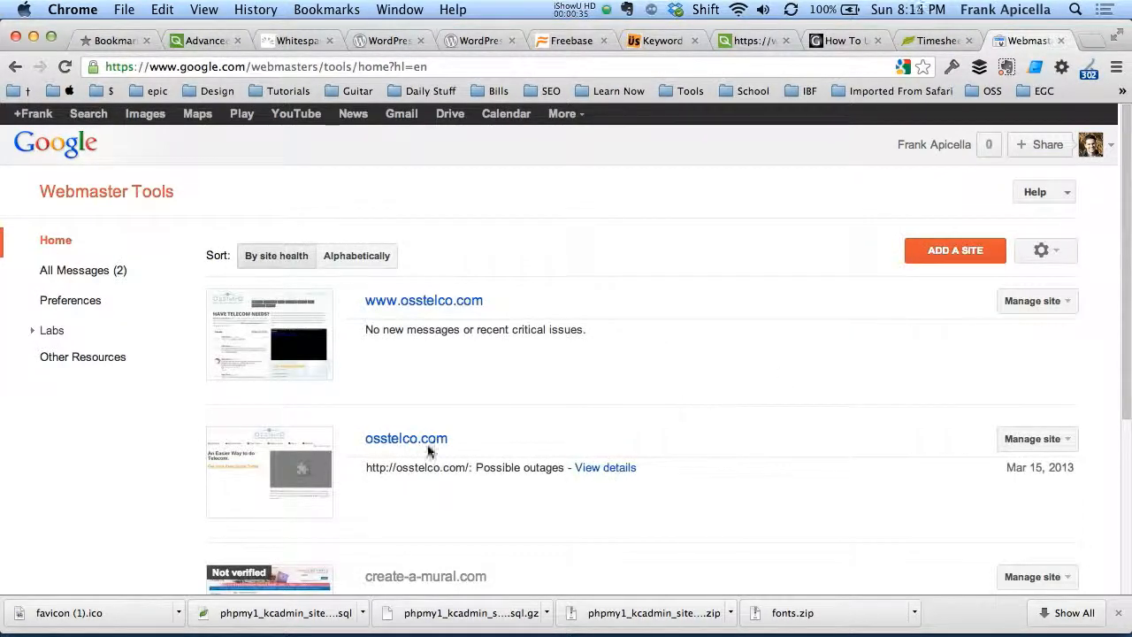
{"action": "left_click", "coordinate": [405, 439]}
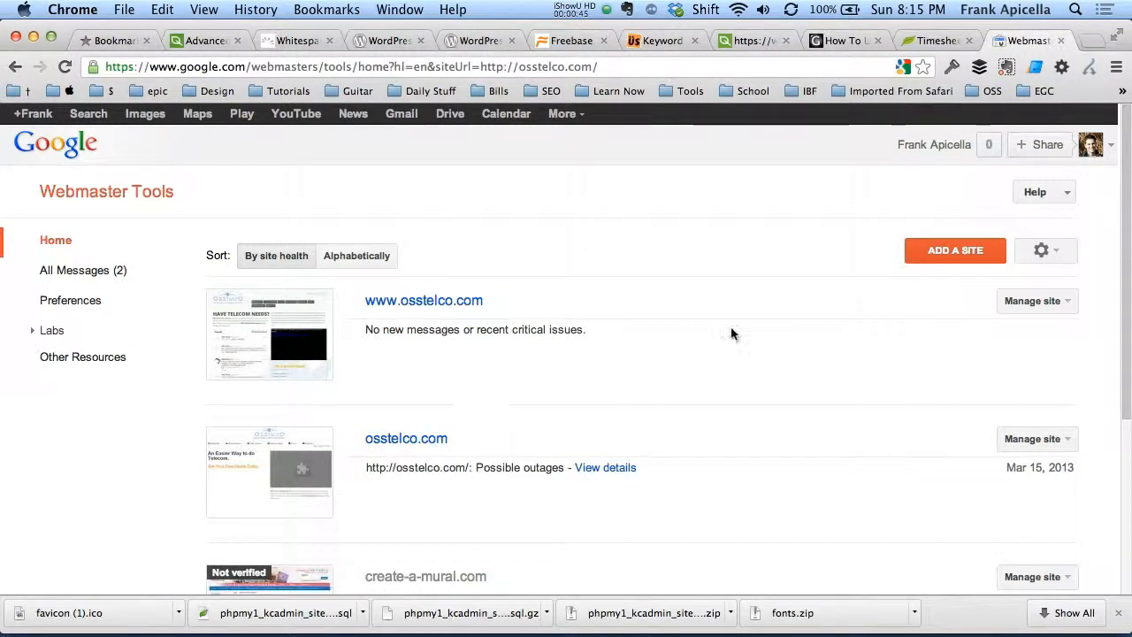
{"action": "left_click", "coordinate": [423, 300]}
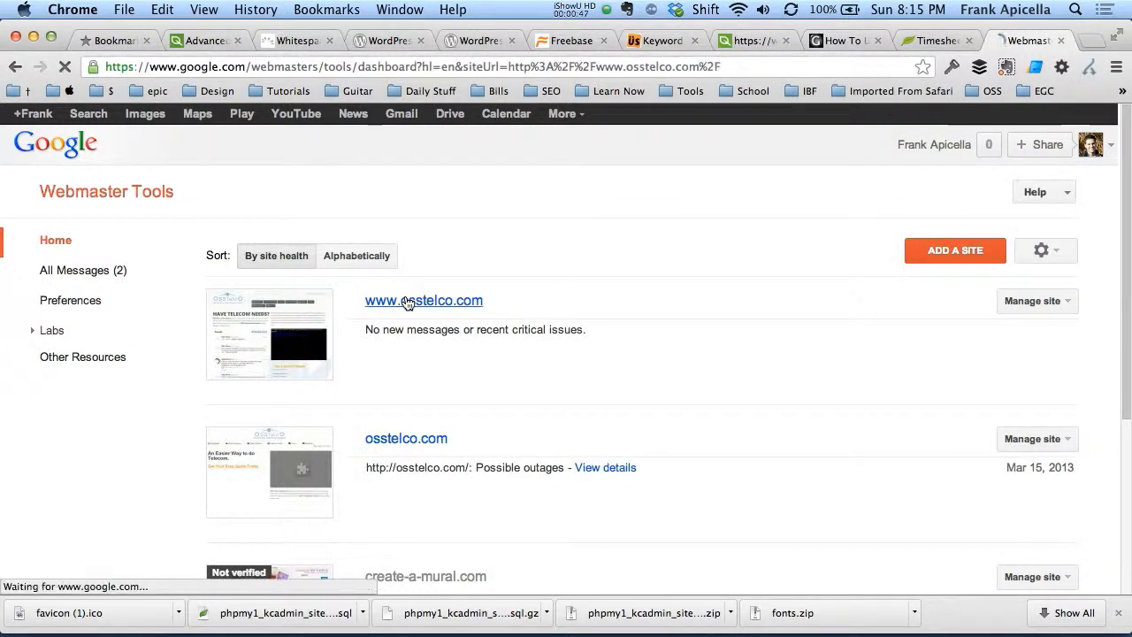
{"action": "left_click", "coordinate": [423, 300]}
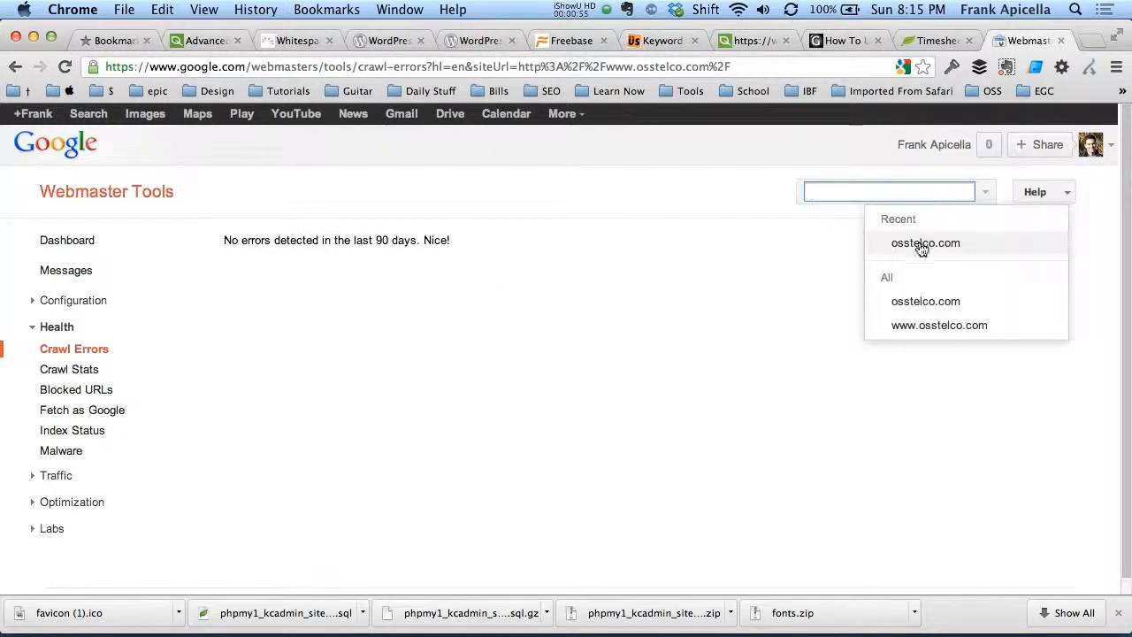
Switch the report to the osstelco.com site, showing 42 Not found errors
{"action": "left_click", "coordinate": [923, 243]}
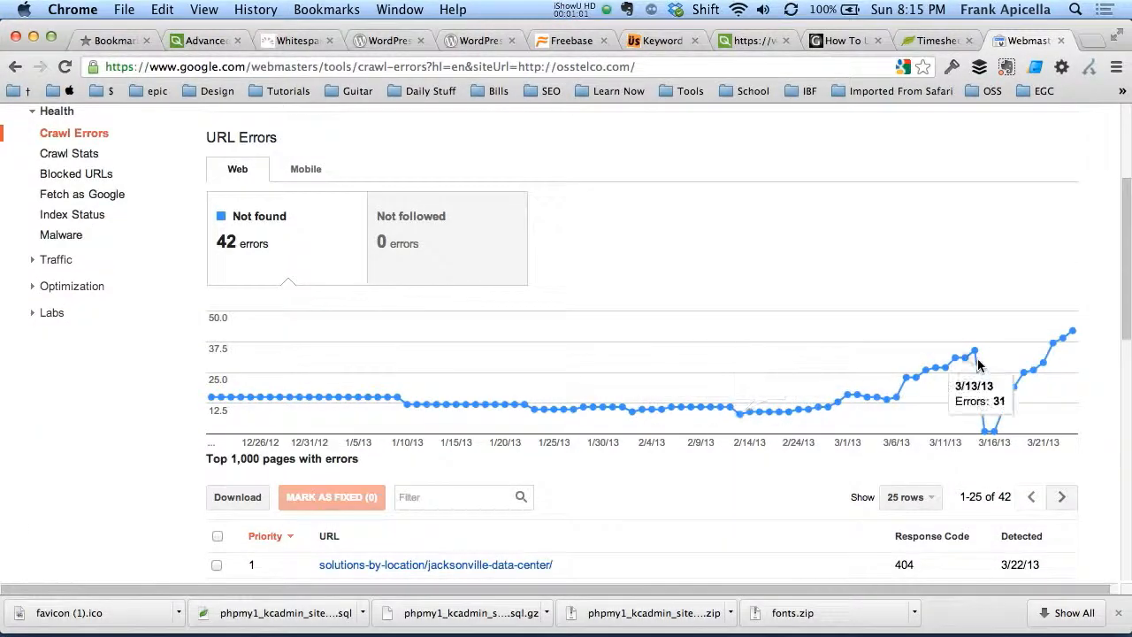
{"action": "mouse_move", "coordinate": [1070, 332]}
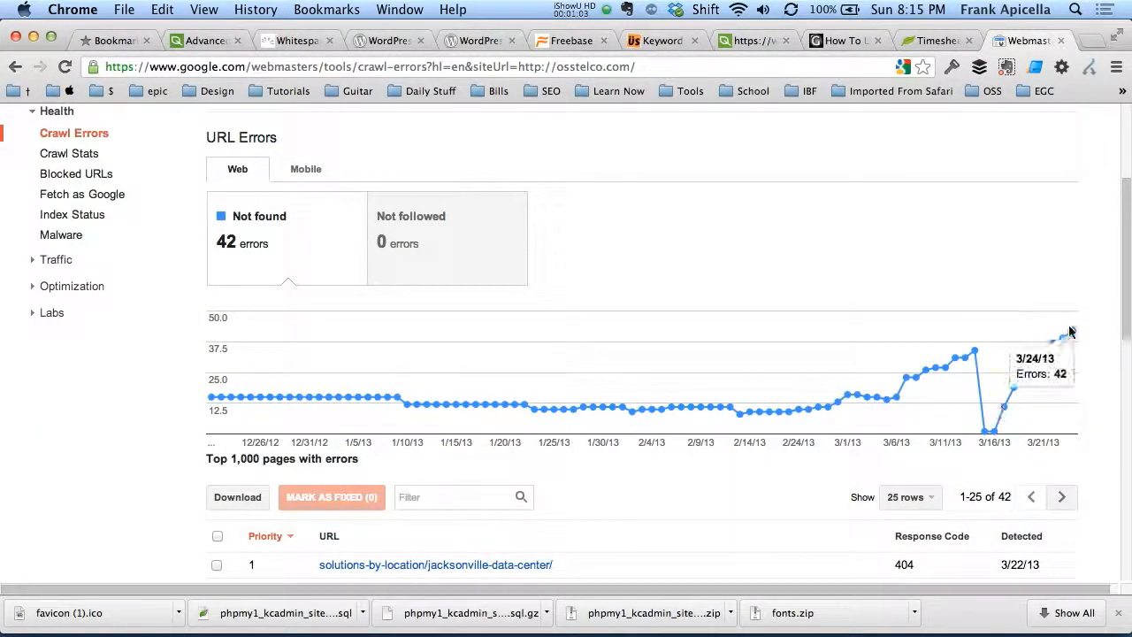
{"action": "scroll", "scroll_direction": "down", "scroll_amount": 3}
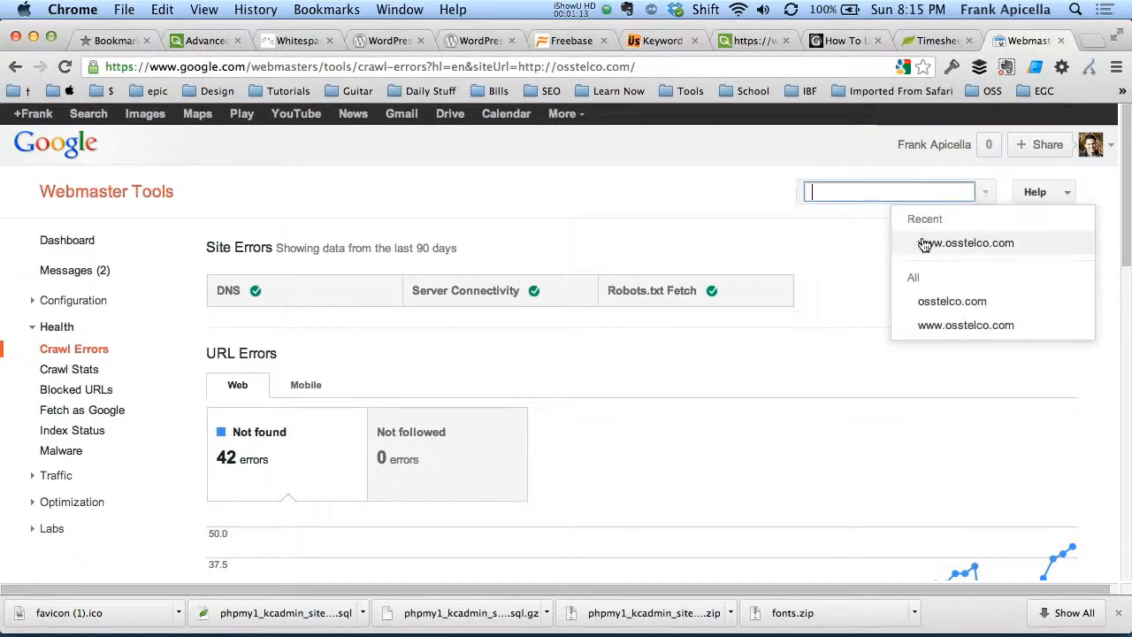
{"action": "mouse_move", "coordinate": [925, 302]}
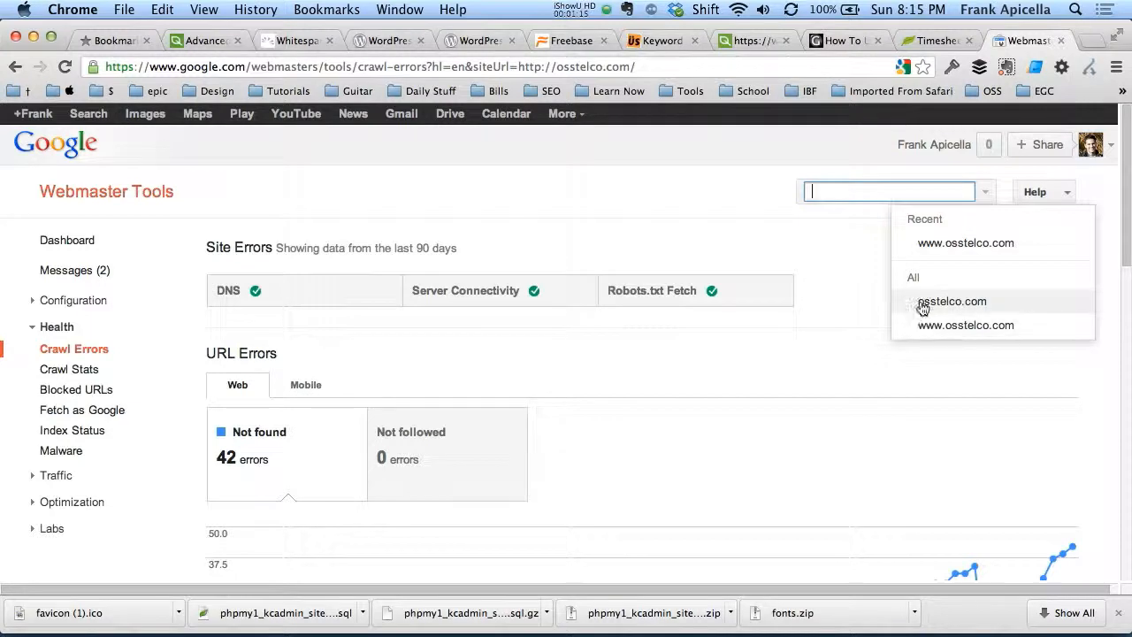
{"action": "left_click", "coordinate": [950, 300]}
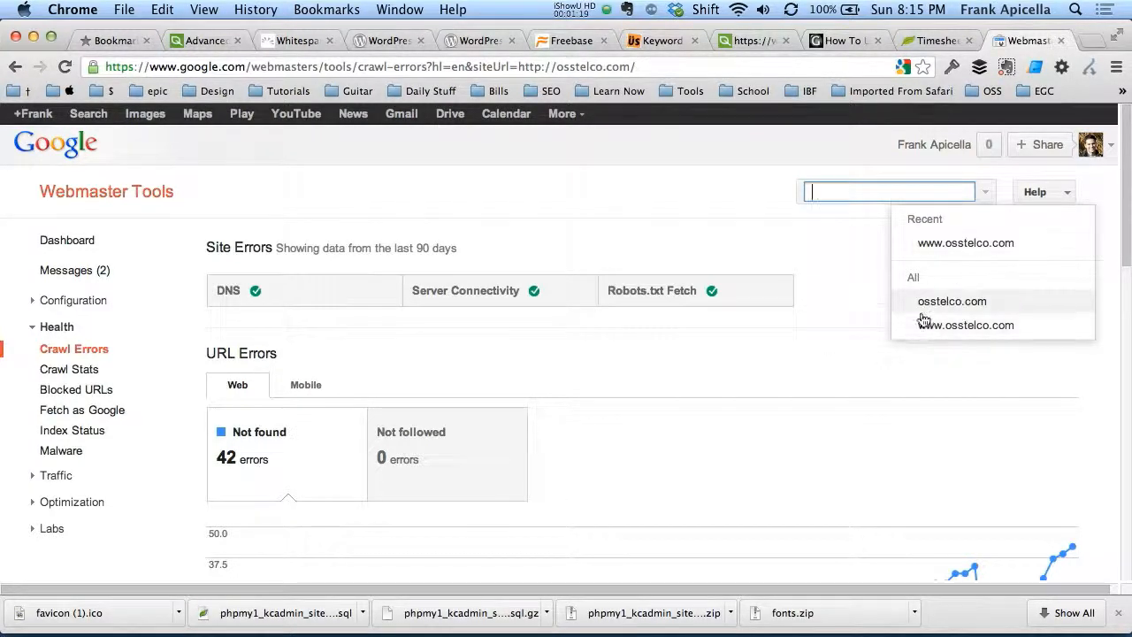
{"action": "left_click", "coordinate": [951, 301]}
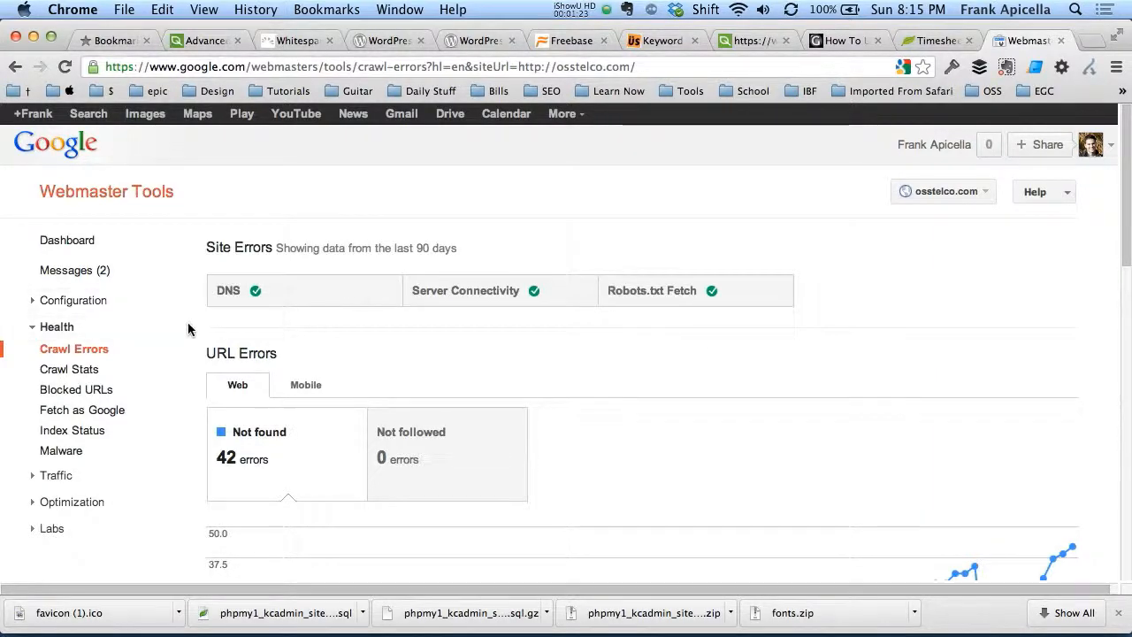
Check the broken jacksonville-data-center URL on the live site, then start a new tab for osstelco.com
{"action": "scroll", "scroll_direction": "down", "scroll_amount": 3}
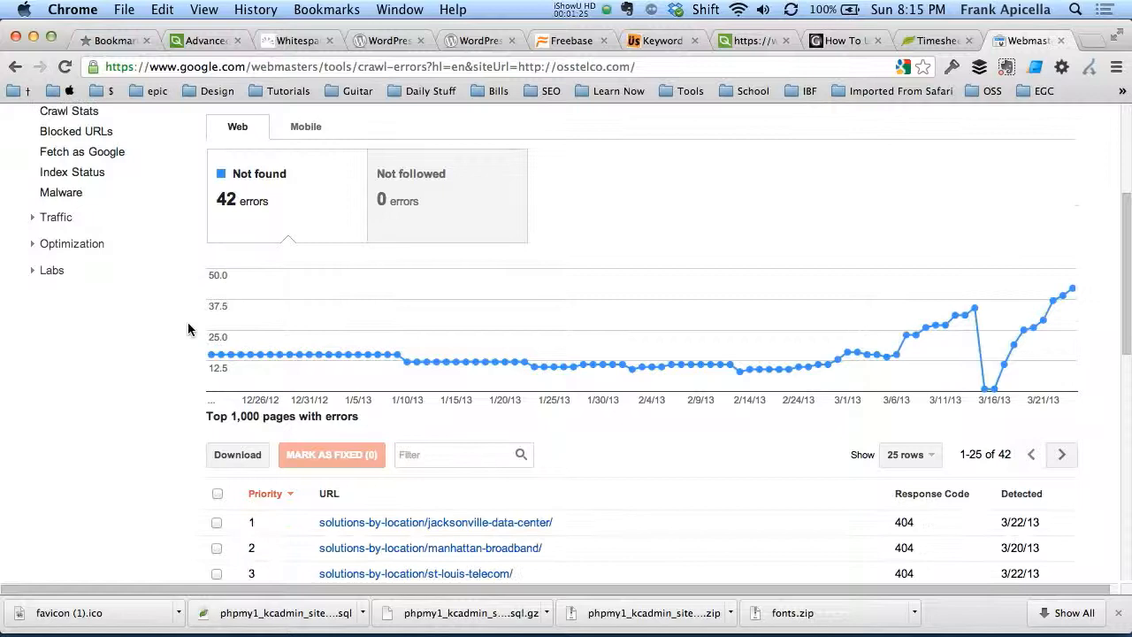
{"action": "scroll", "scroll_direction": "down", "scroll_amount": 3}
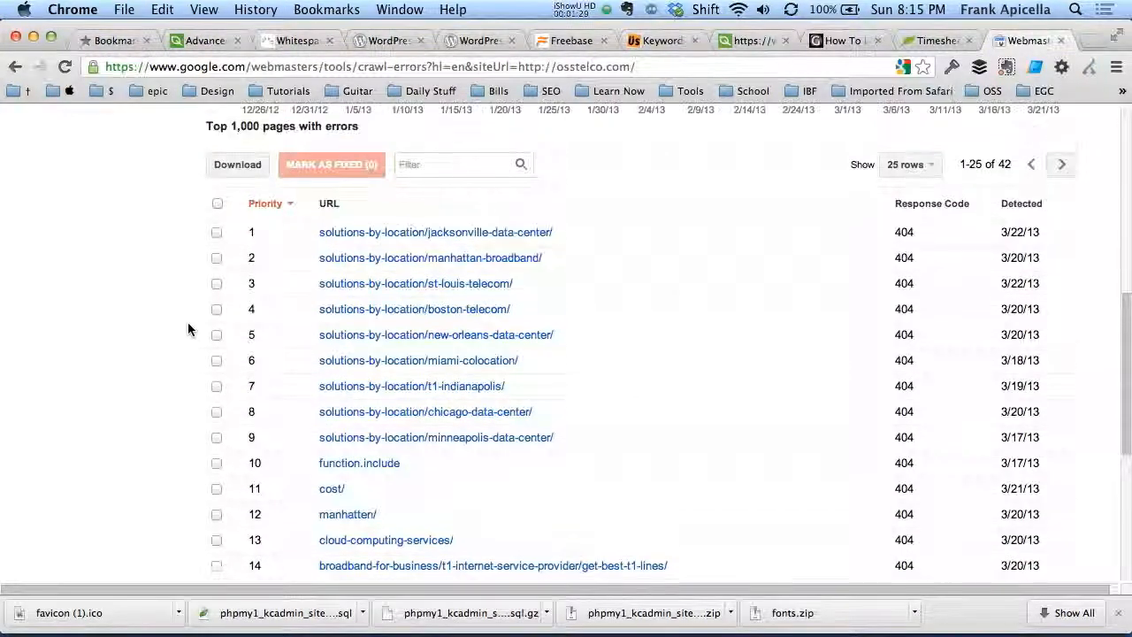
{"action": "scroll", "scroll_direction": "down", "scroll_amount": 3}
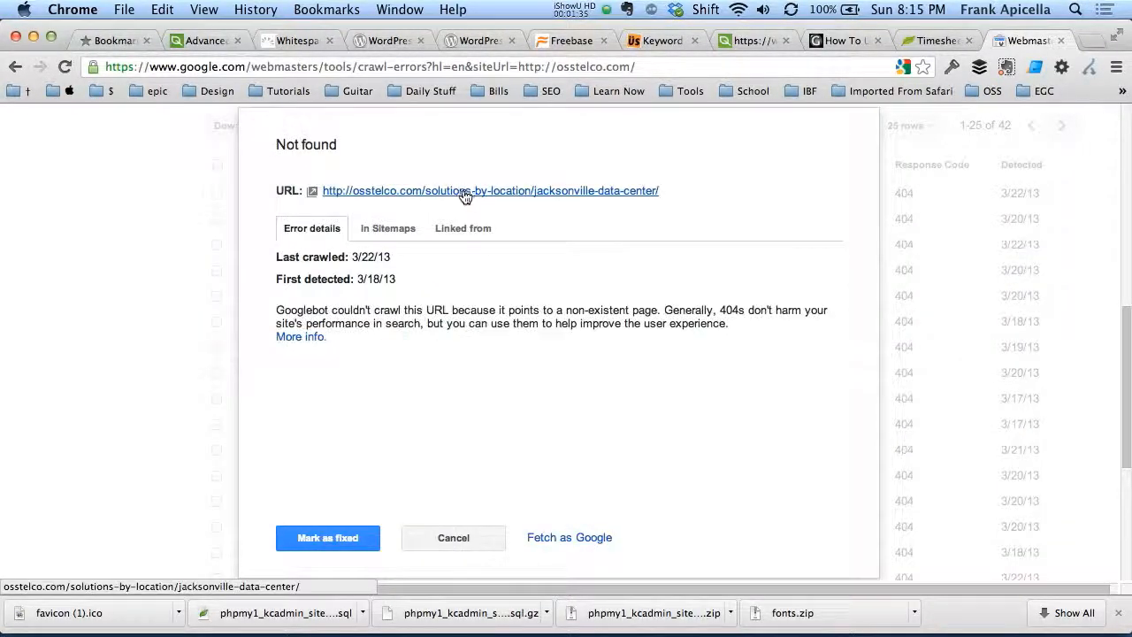
{"action": "left_click", "coordinate": [466, 190]}
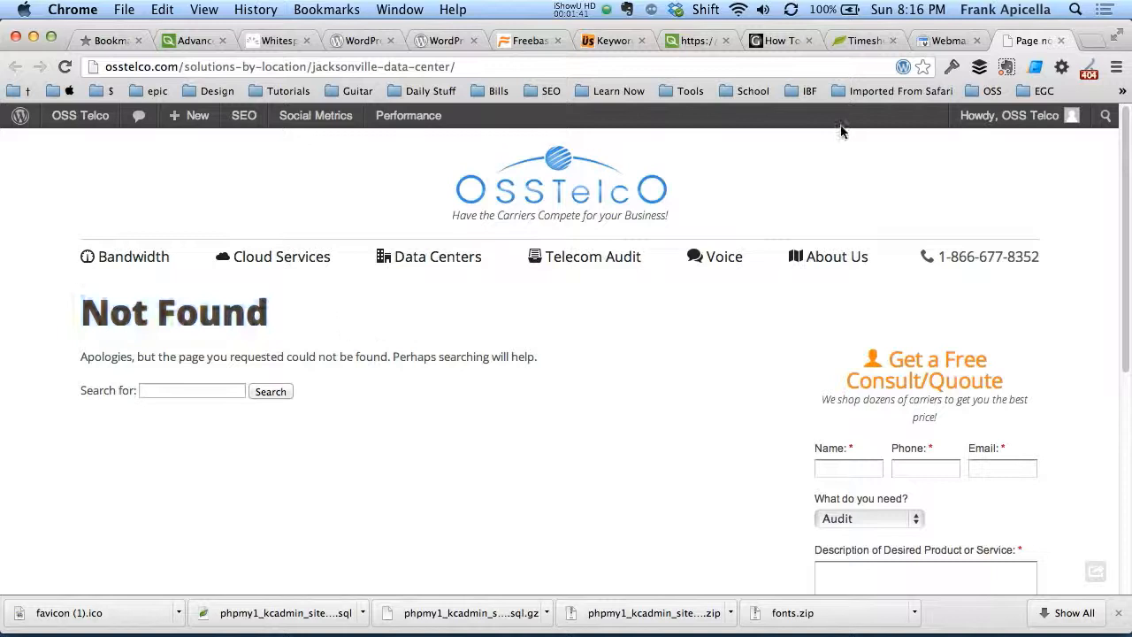
{"action": "left_click", "coordinate": [949, 40]}
{"action": "type", "text": "osstelco.com/"}
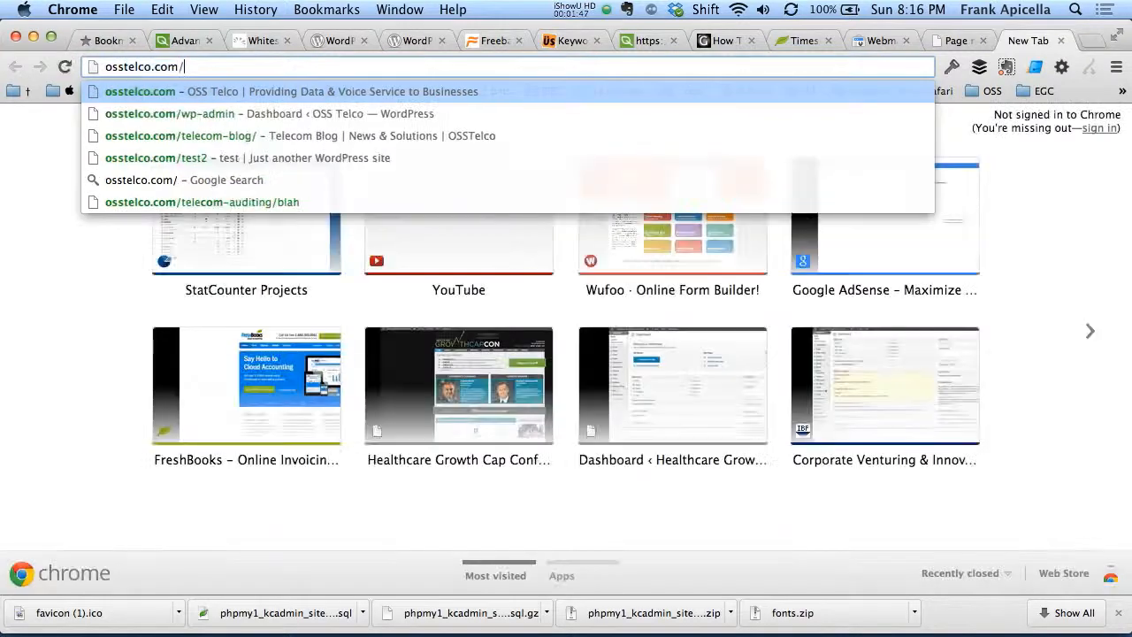
In osstelco.com wp-admin, bring up the Redirection plugin's list of 301 redirects
{"action": "left_click", "coordinate": [169, 113]}
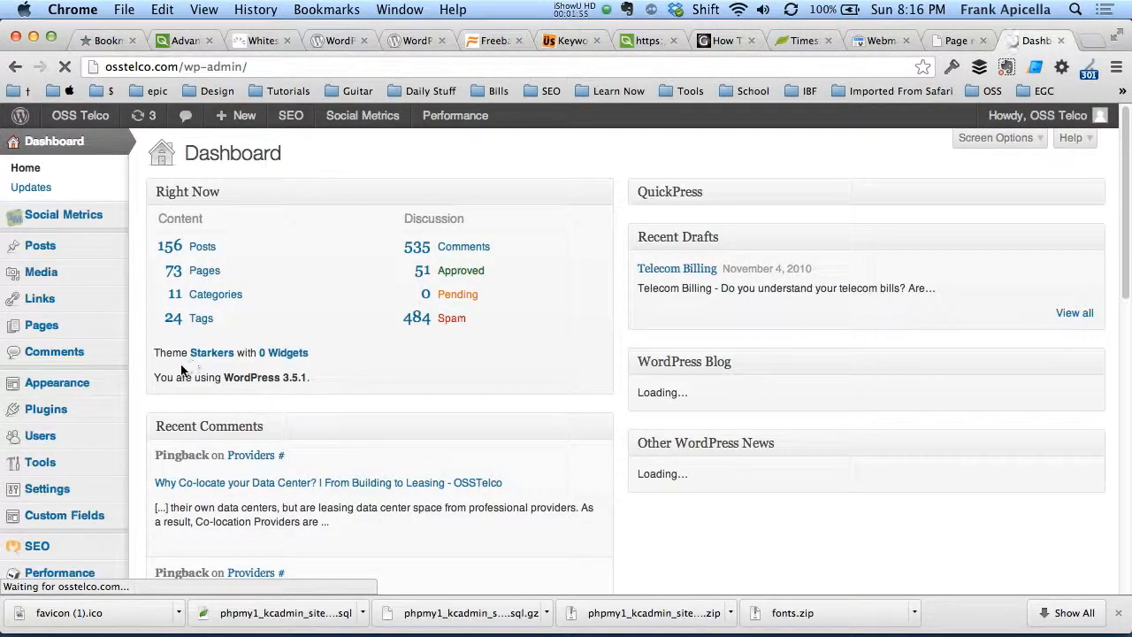
{"action": "left_click", "coordinate": [46, 365]}
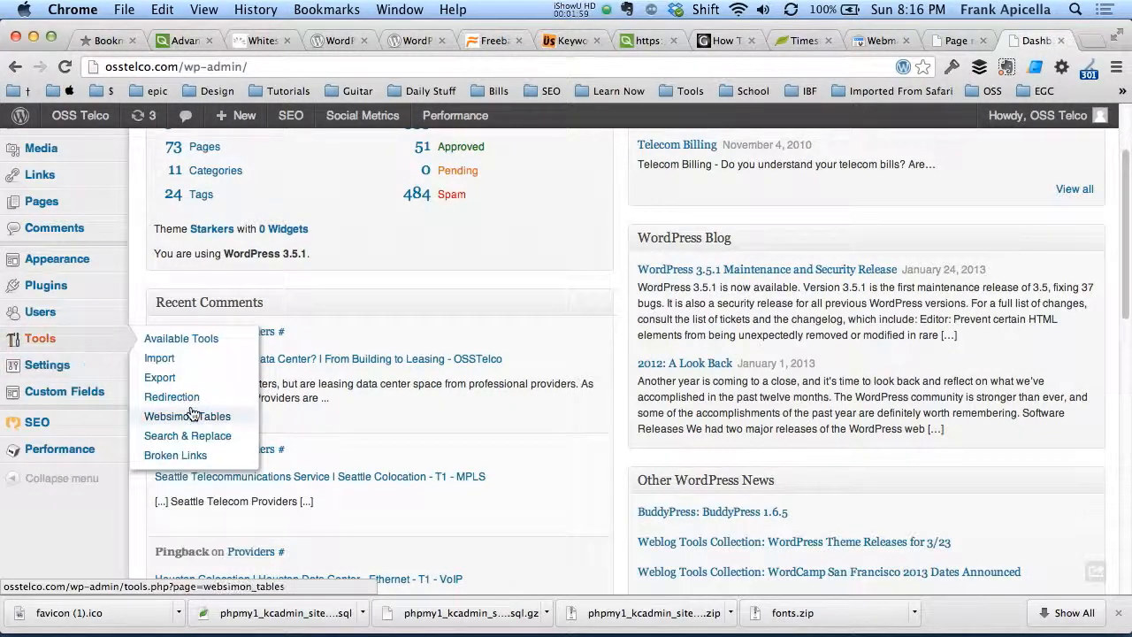
{"action": "left_click", "coordinate": [172, 397]}
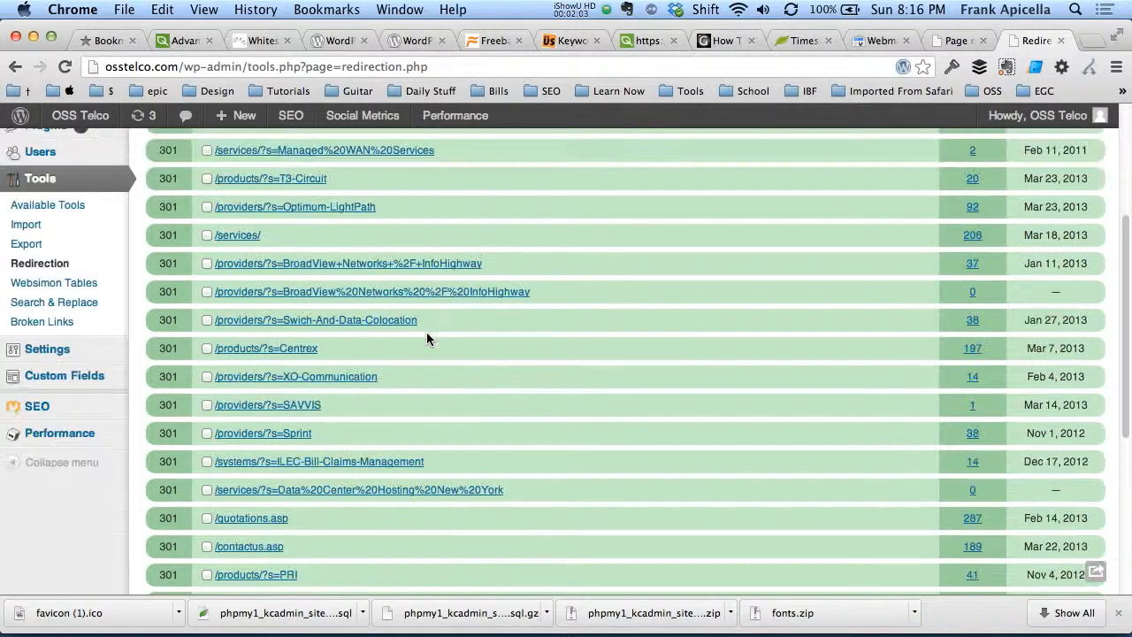
{"action": "scroll", "scroll_direction": "down", "scroll_amount": 3}
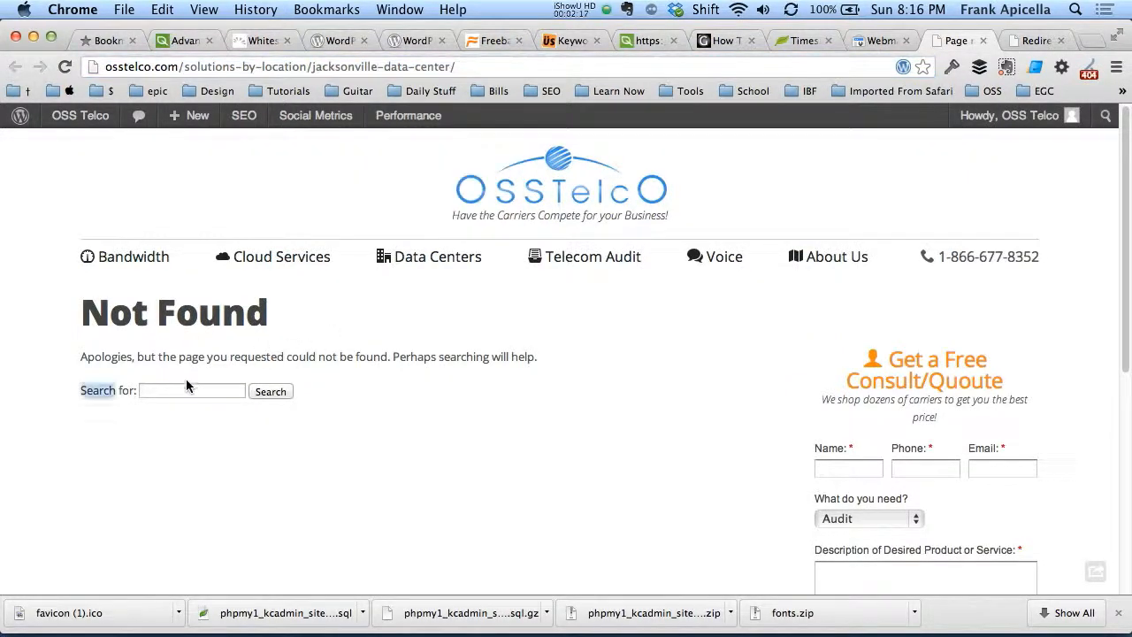
Search the site for 'jack', confirm the live /jacksonville/ page, and return to the error details
{"action": "type", "text": "jacksonville"}
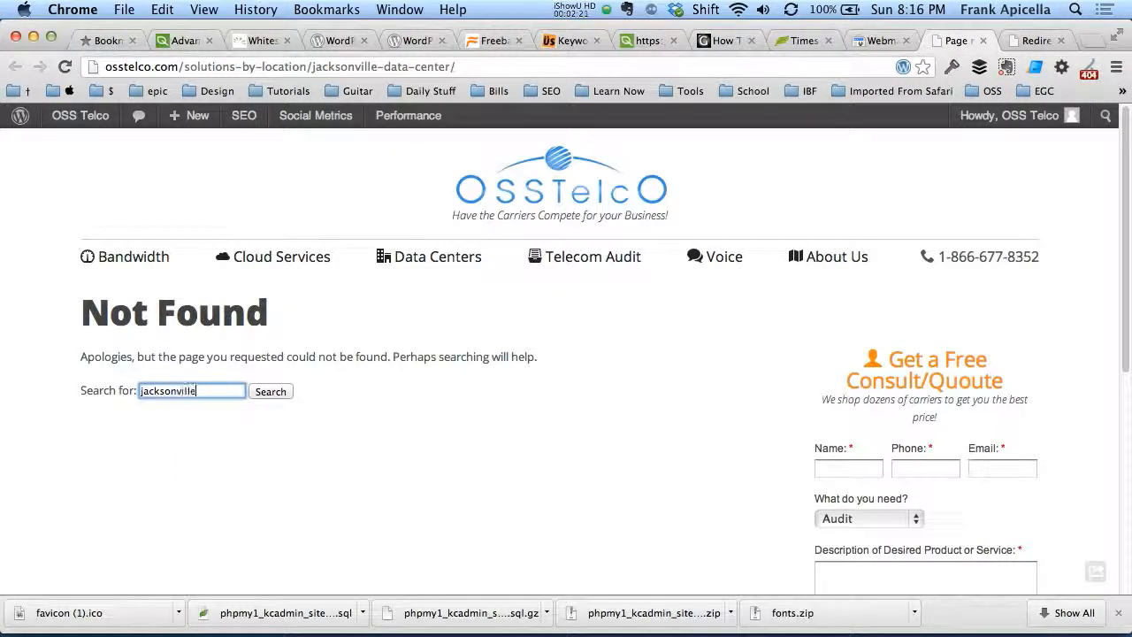
{"action": "left_click", "coordinate": [270, 391]}
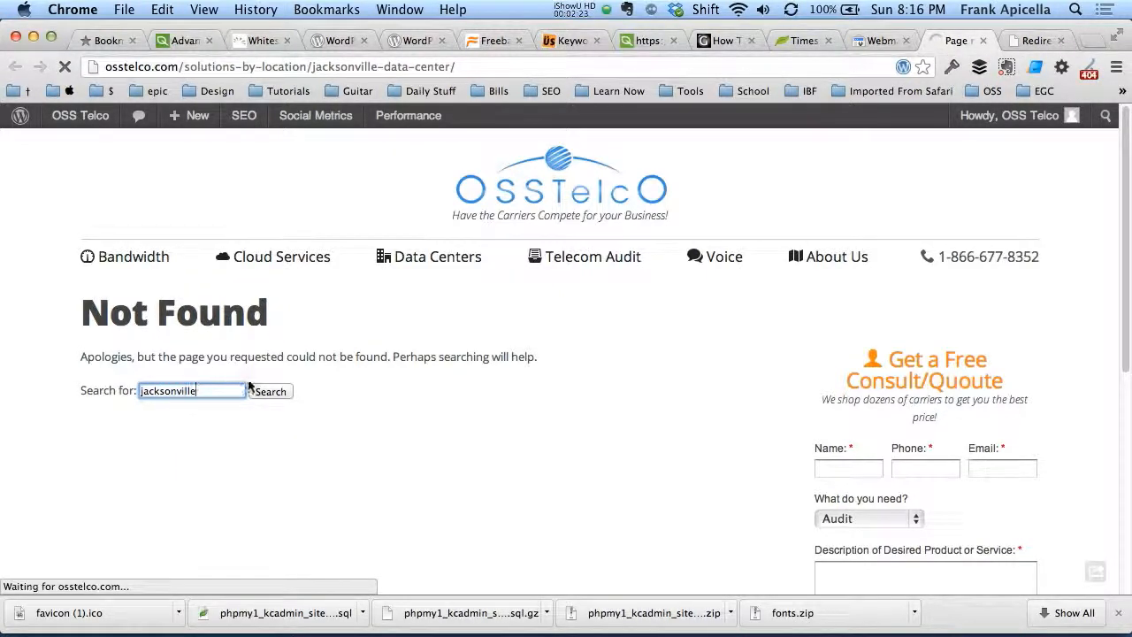
{"action": "left_click", "coordinate": [270, 391]}
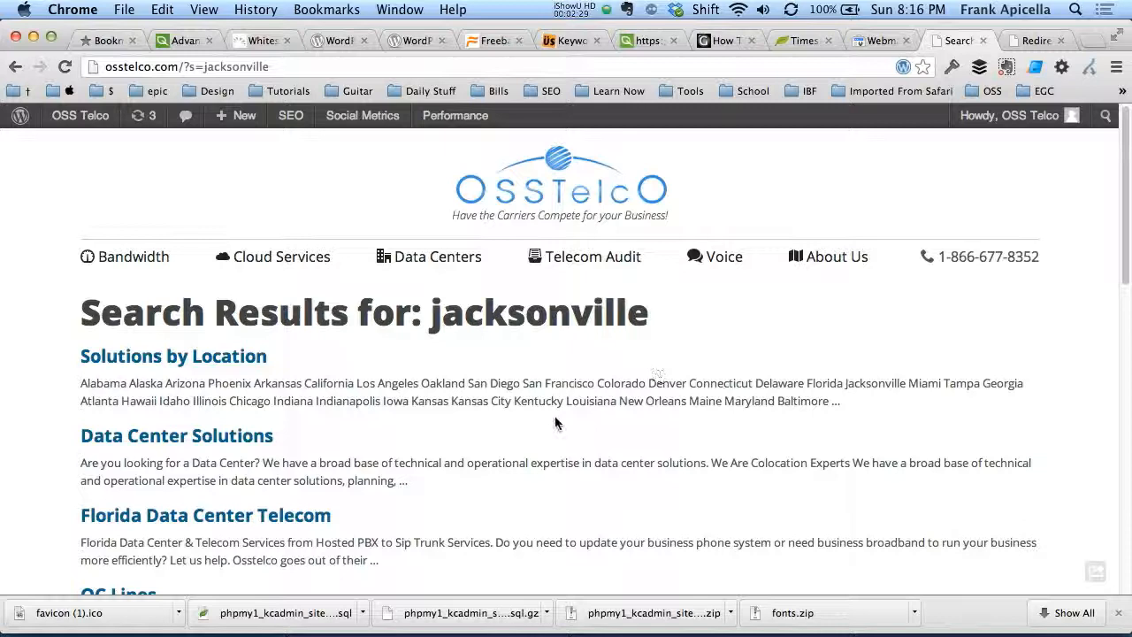
{"action": "scroll", "scroll_direction": "down", "scroll_amount": 3}
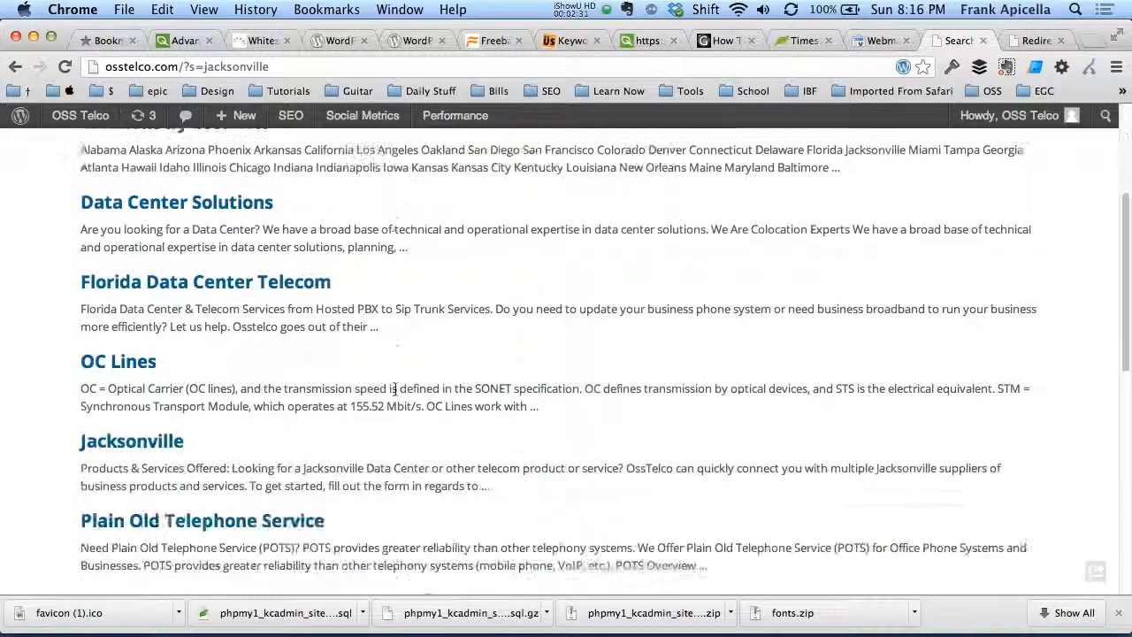
{"action": "left_click", "coordinate": [131, 440]}
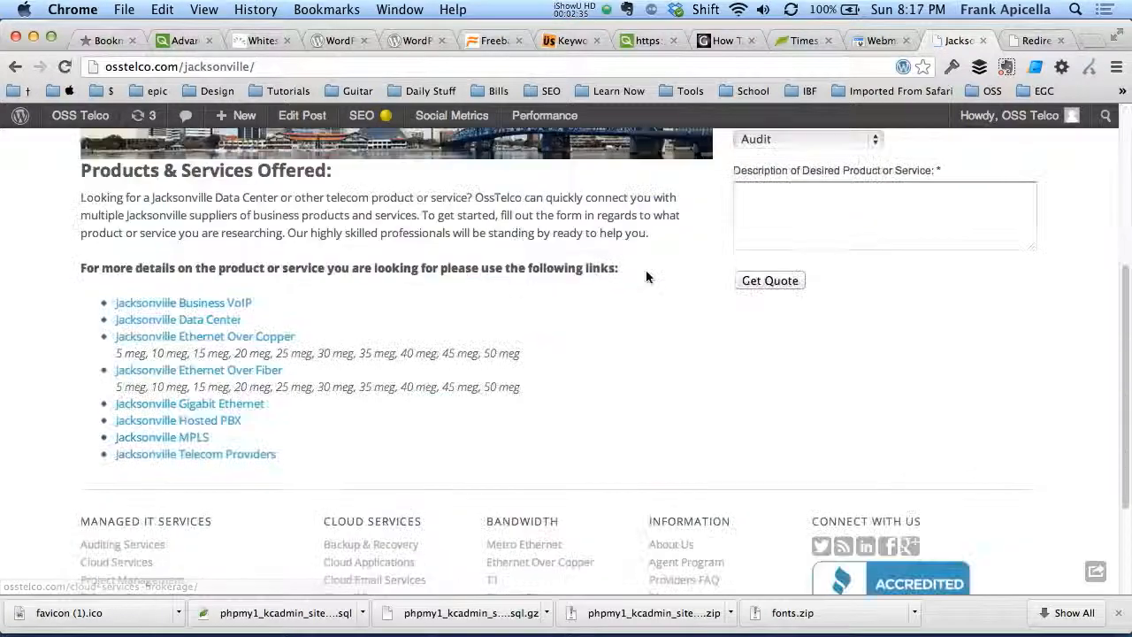
{"action": "scroll", "scroll_direction": "up", "scroll_amount": 3}
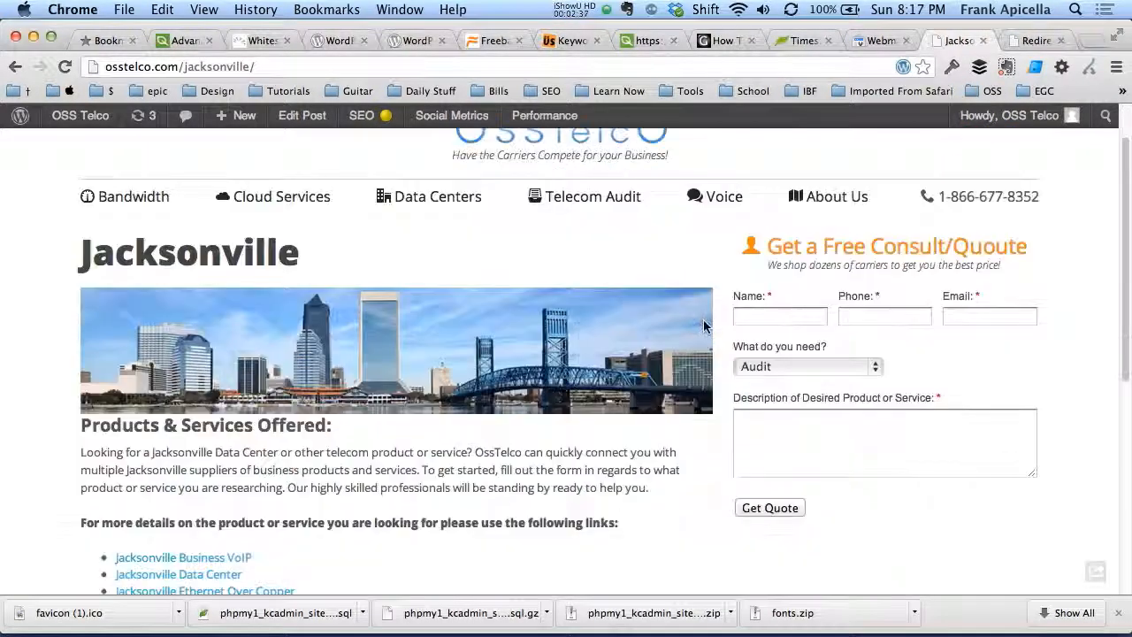
{"action": "left_click", "coordinate": [243, 116]}
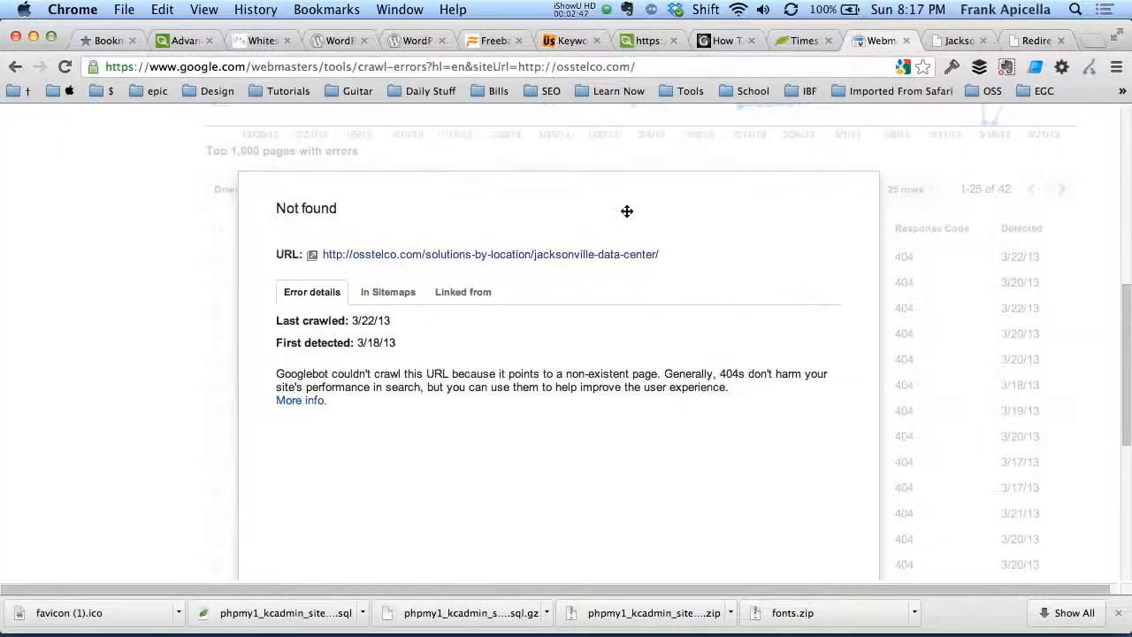
Mark the jacksonville-data-center Not found error as fixed
{"action": "scroll", "scroll_direction": "down", "scroll_amount": 3}
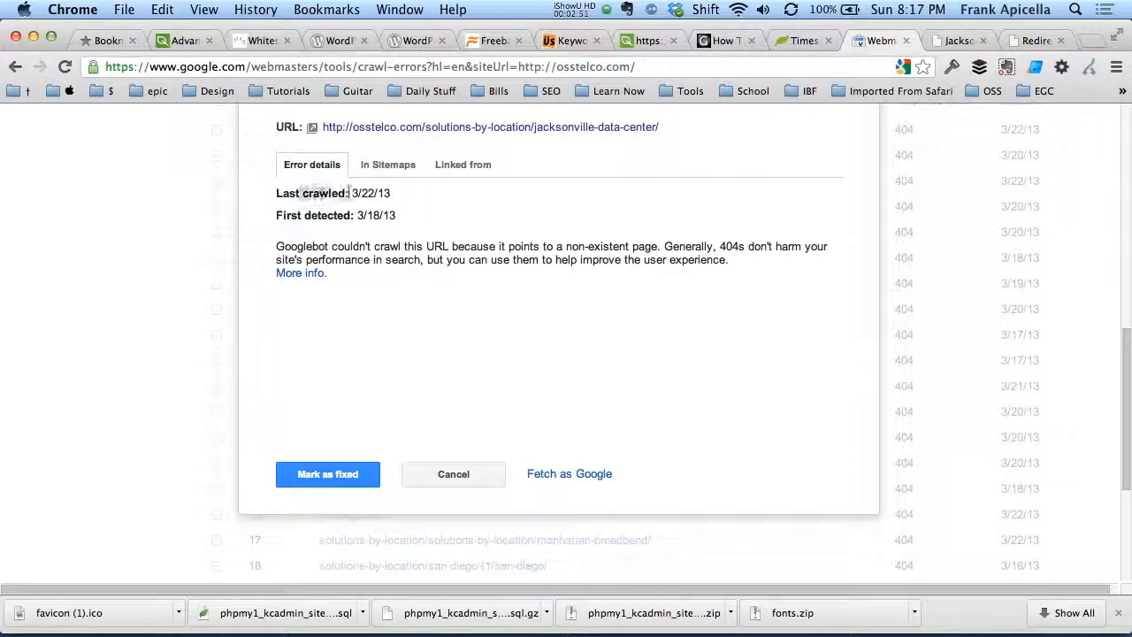
{"action": "double_click", "coordinate": [374, 215]}
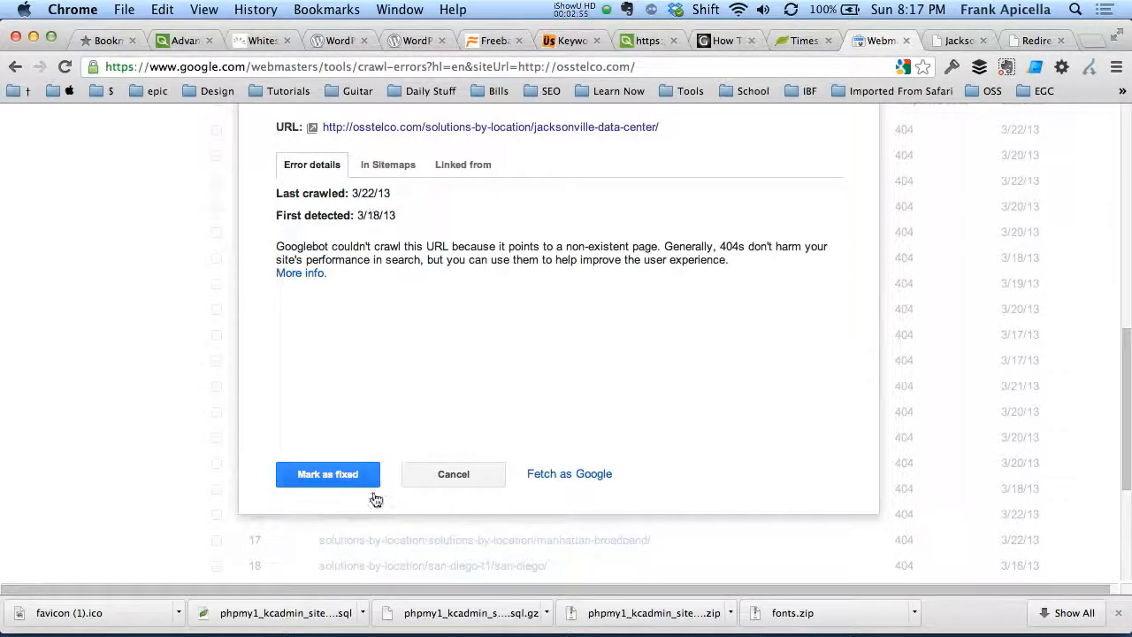
{"action": "left_click", "coordinate": [327, 474]}
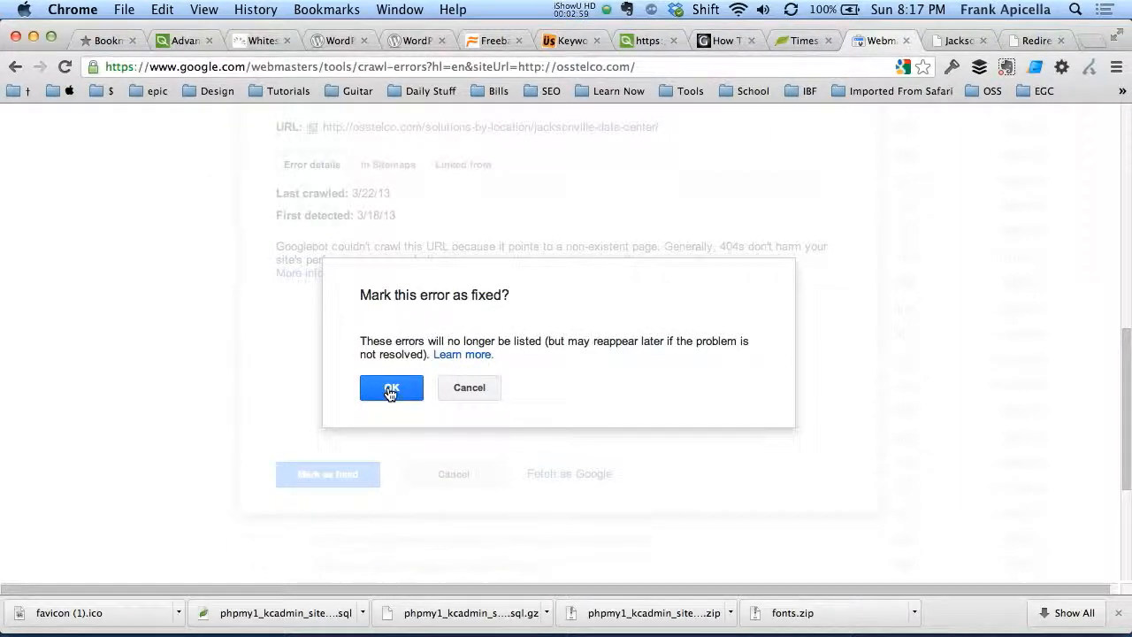
{"action": "left_click", "coordinate": [391, 387]}
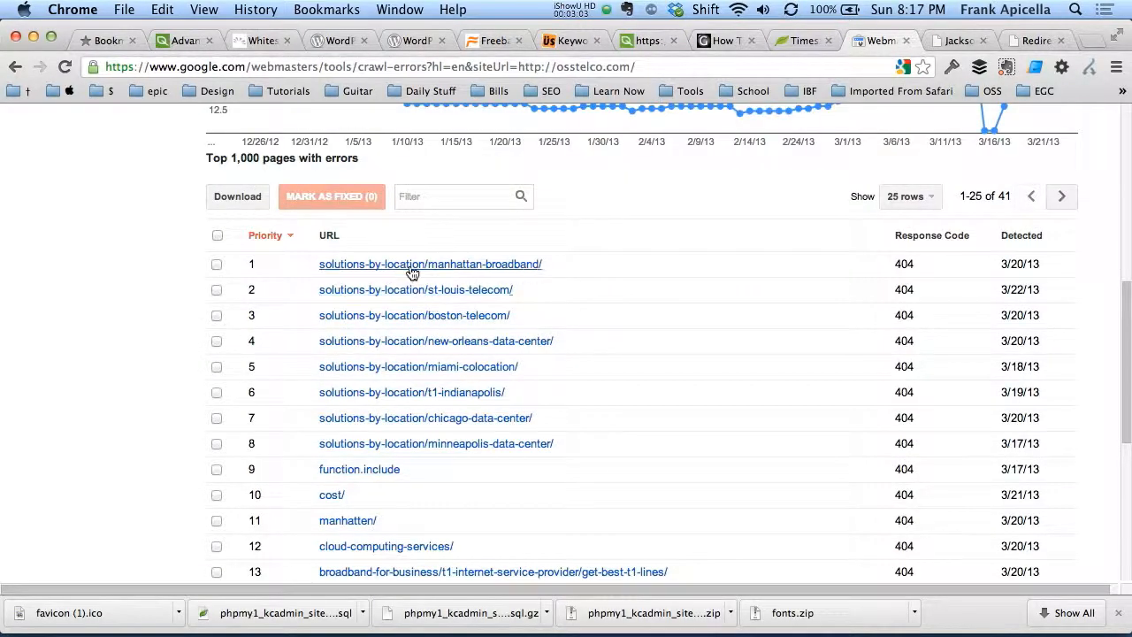
Copy the san-diego-t1/san-diego/feed error URL and mark that error as fixed, leaving 40 errors
{"action": "scroll", "scroll_direction": "down", "scroll_amount": 3}
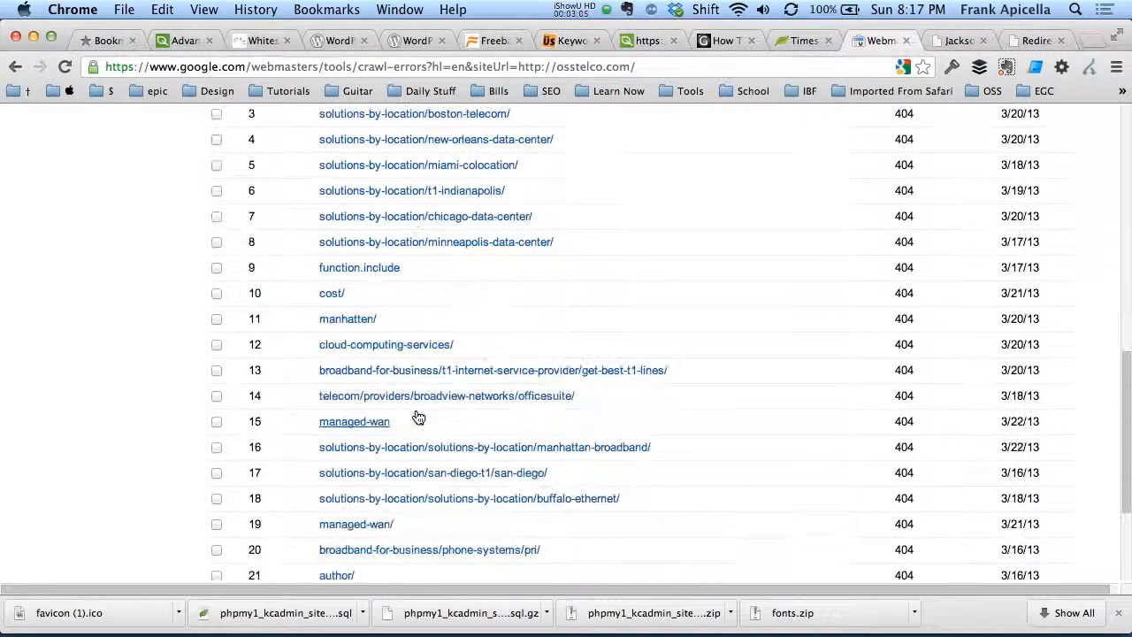
{"action": "scroll", "scroll_direction": "down", "scroll_amount": 3}
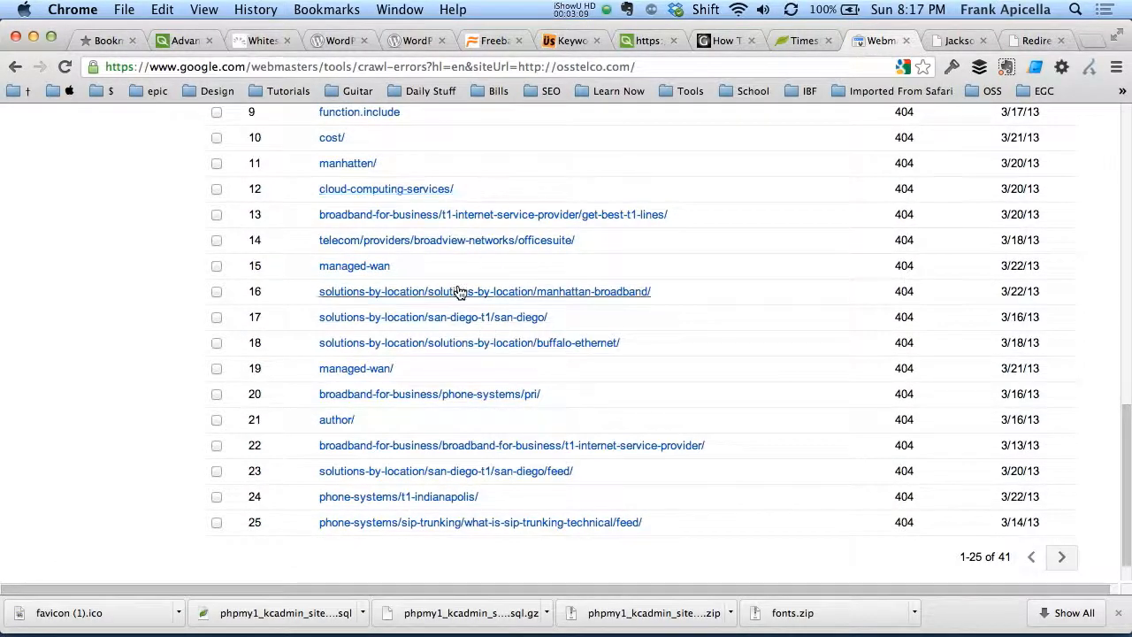
{"action": "mouse_move", "coordinate": [507, 405]}
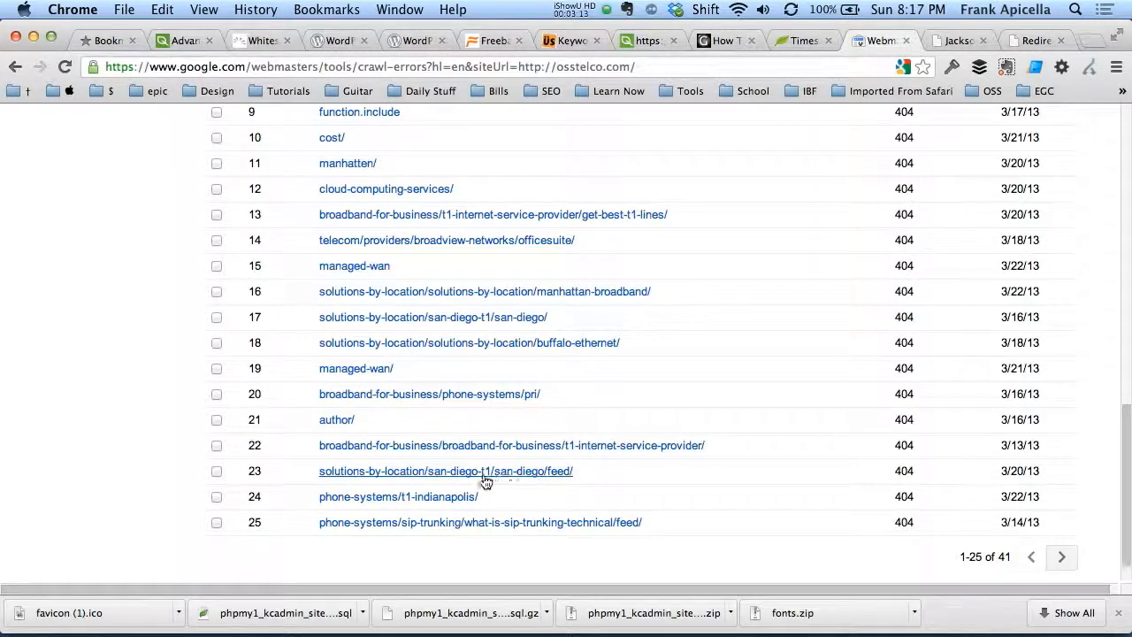
{"action": "left_click", "coordinate": [446, 472]}
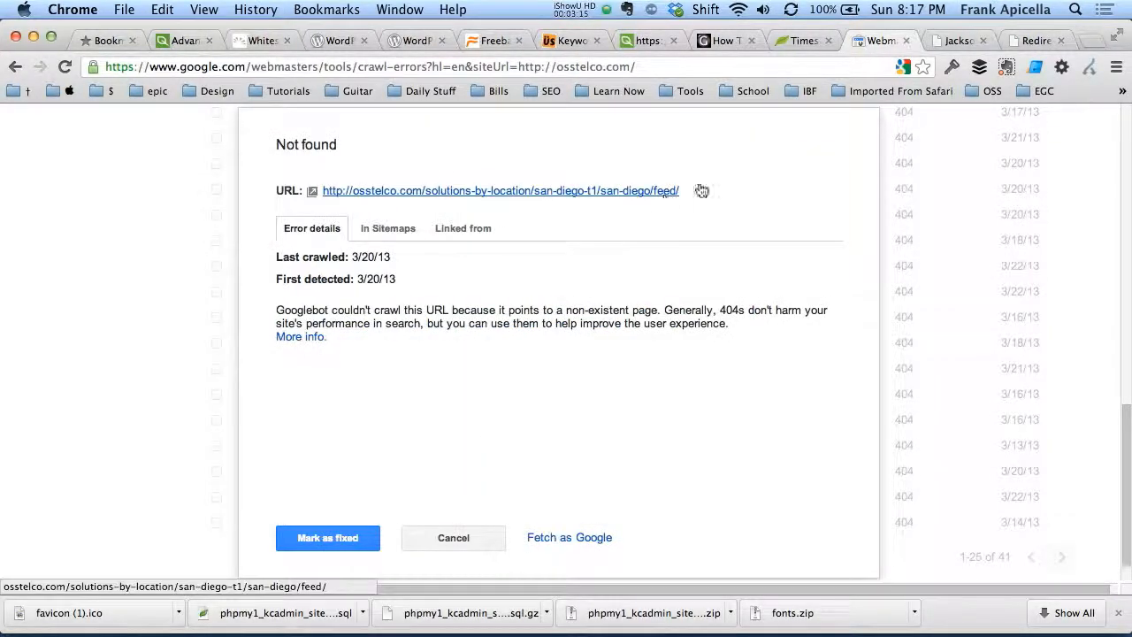
{"action": "mouse_move", "coordinate": [913, 225]}
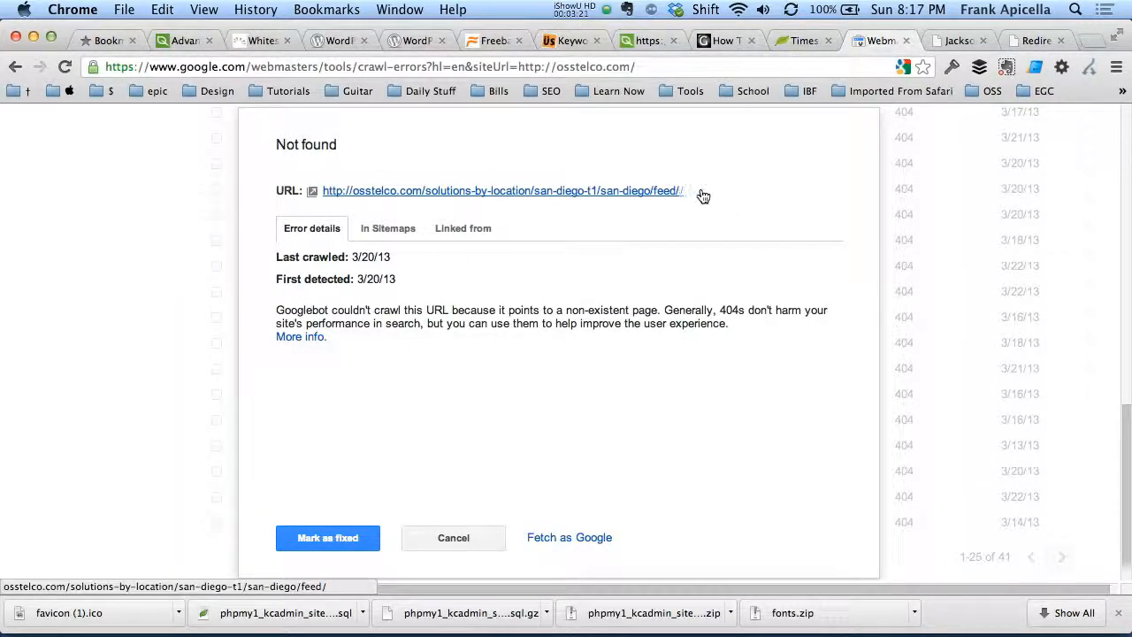
{"action": "right_click", "coordinate": [502, 190]}
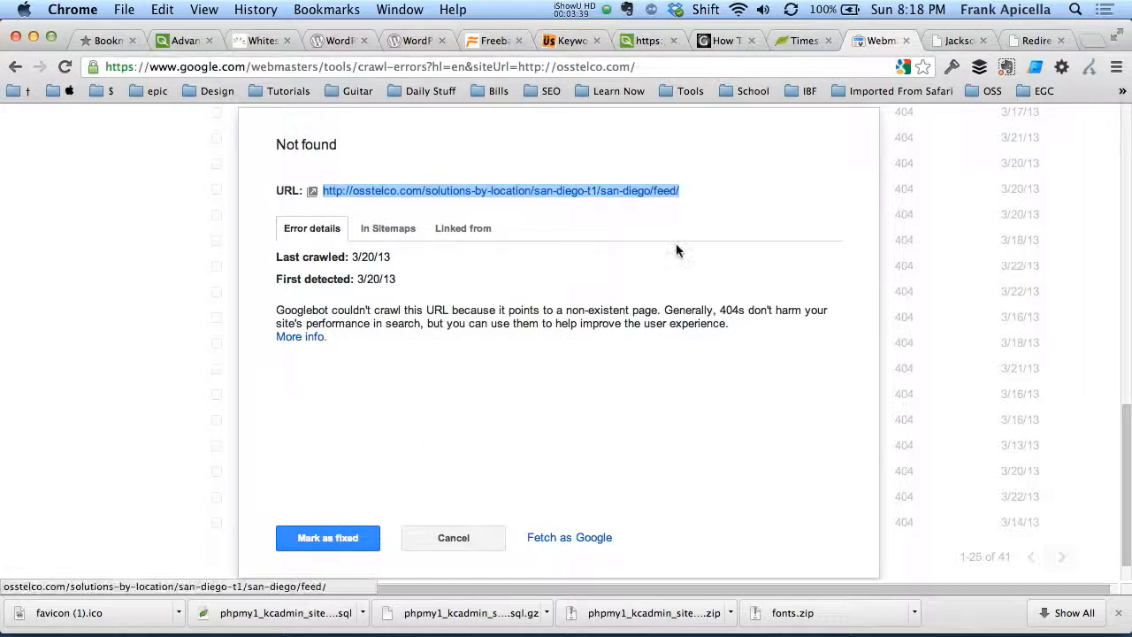
{"action": "mouse_move", "coordinate": [937, 220]}
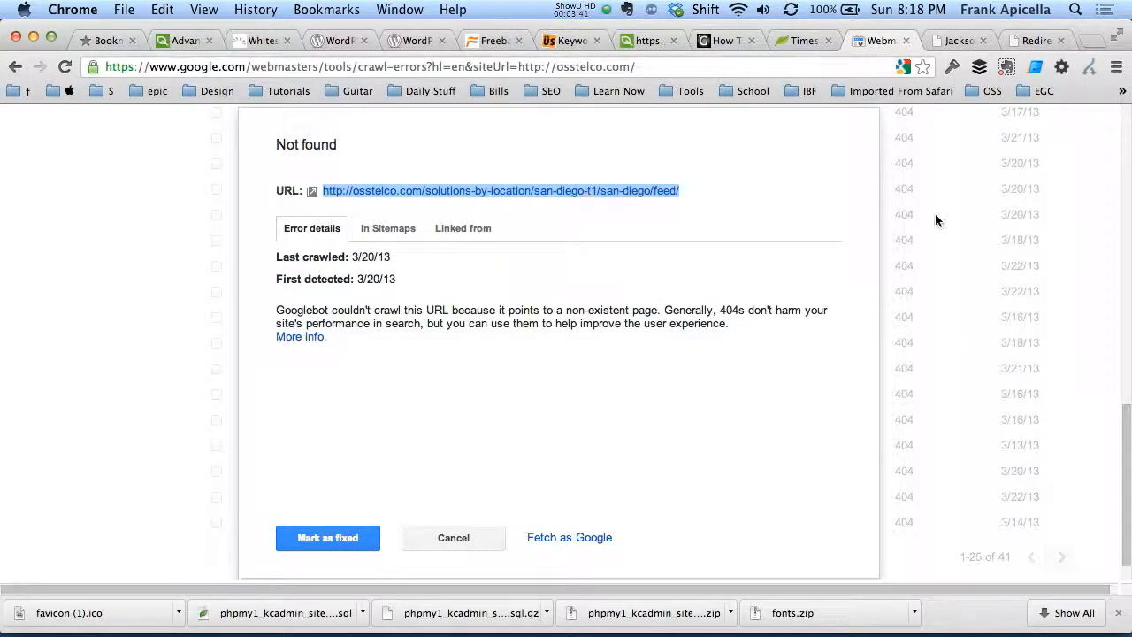
{"action": "scroll", "scroll_direction": "down", "scroll_amount": 3}
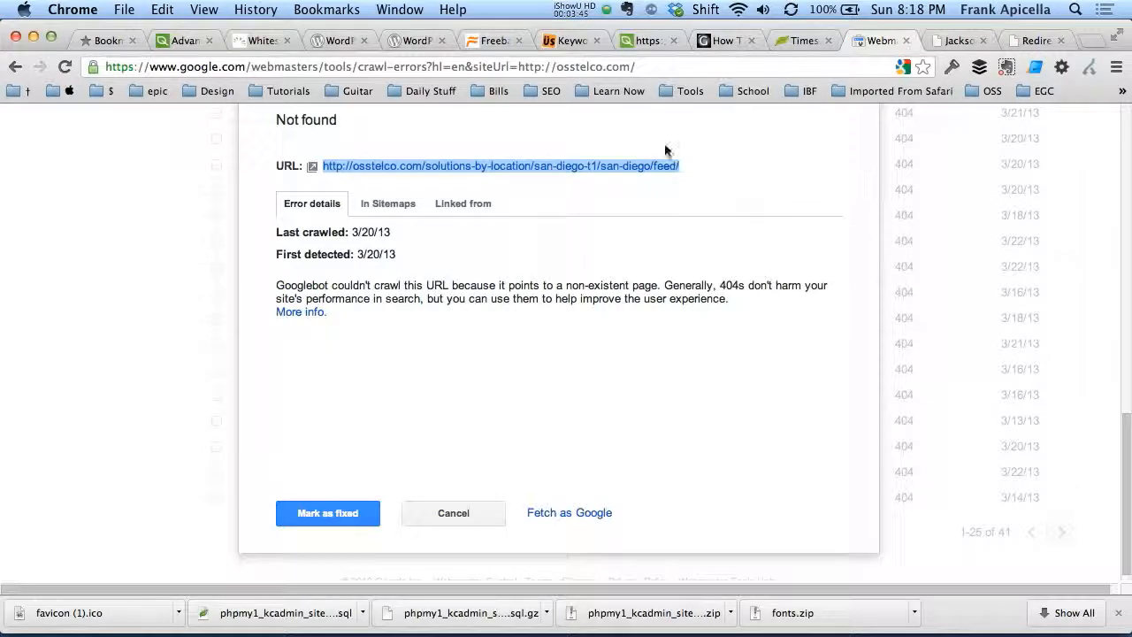
{"action": "mouse_move", "coordinate": [637, 277]}
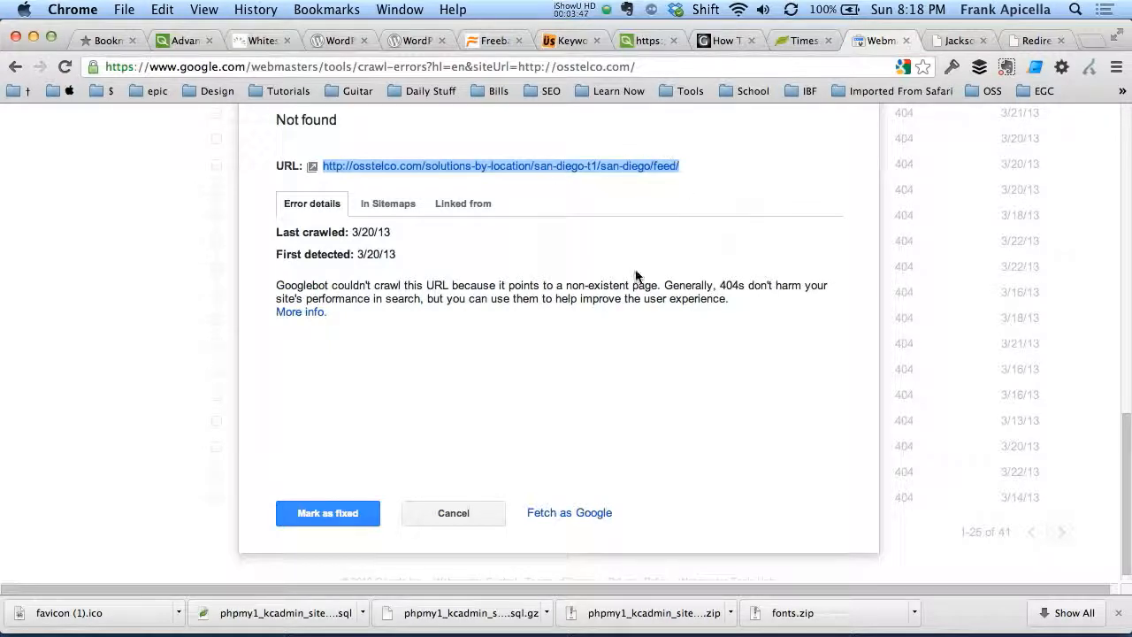
{"action": "mouse_move", "coordinate": [496, 374]}
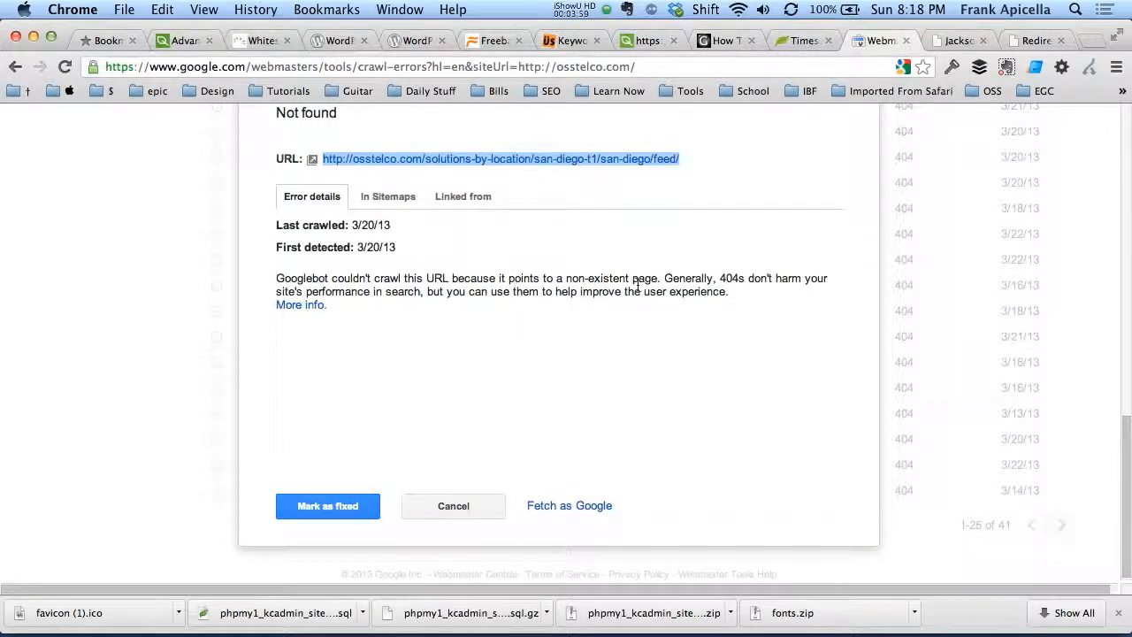
{"action": "left_click", "coordinate": [328, 506]}
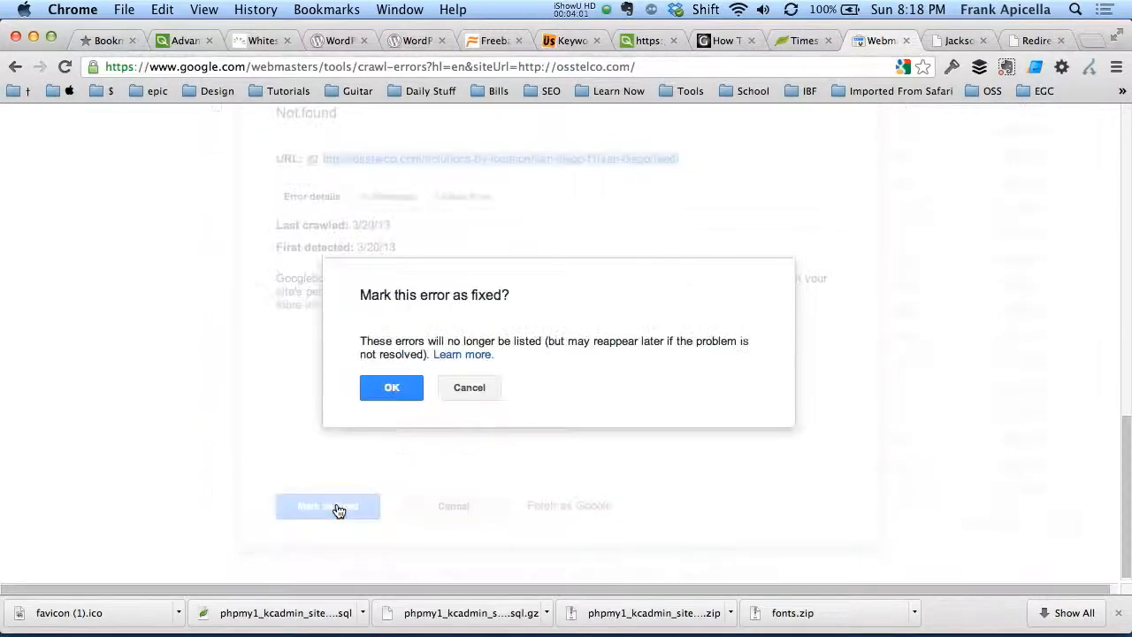
{"action": "left_click", "coordinate": [391, 387]}
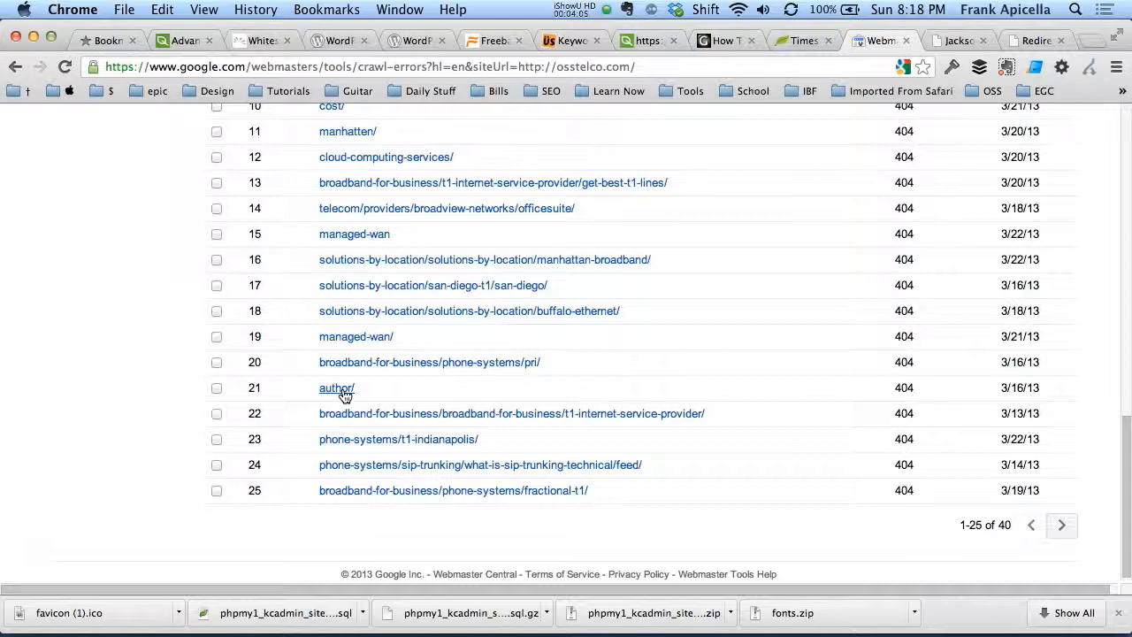
Check osstelco.com/author/ returns Not Found on the live site and go to the Redirection form
{"action": "left_click", "coordinate": [336, 389]}
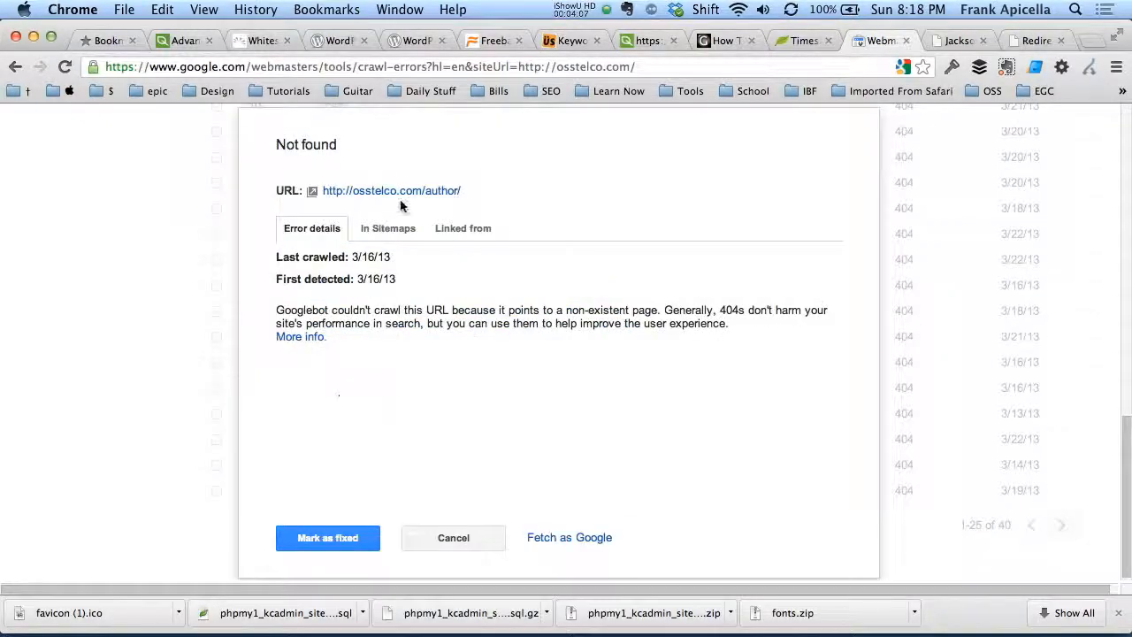
{"action": "mouse_move", "coordinate": [444, 193]}
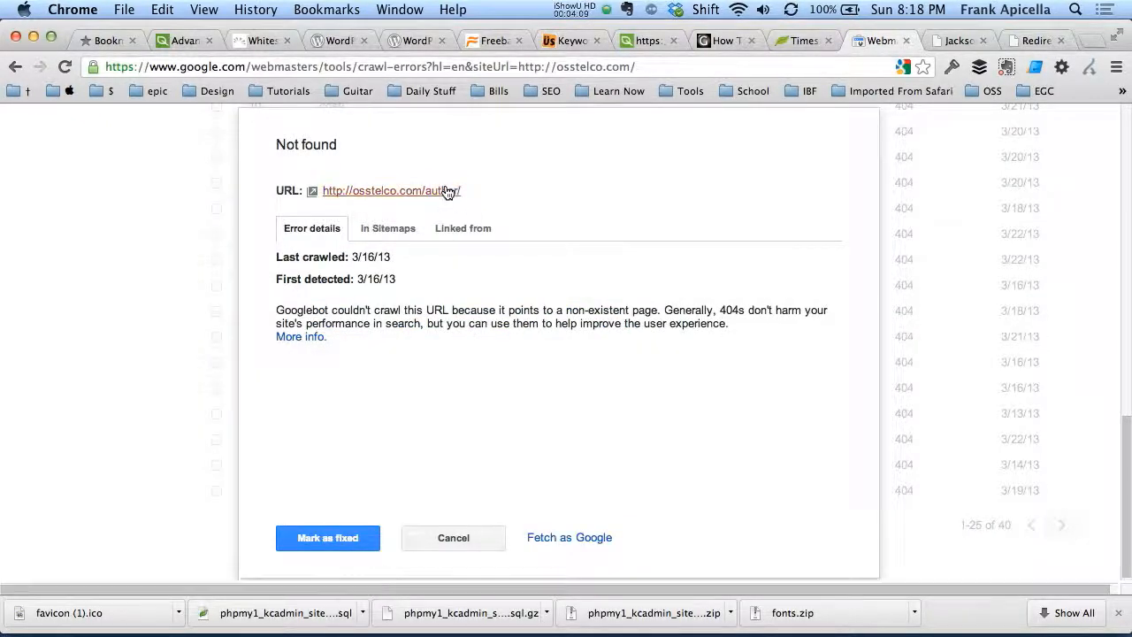
{"action": "left_click", "coordinate": [391, 190]}
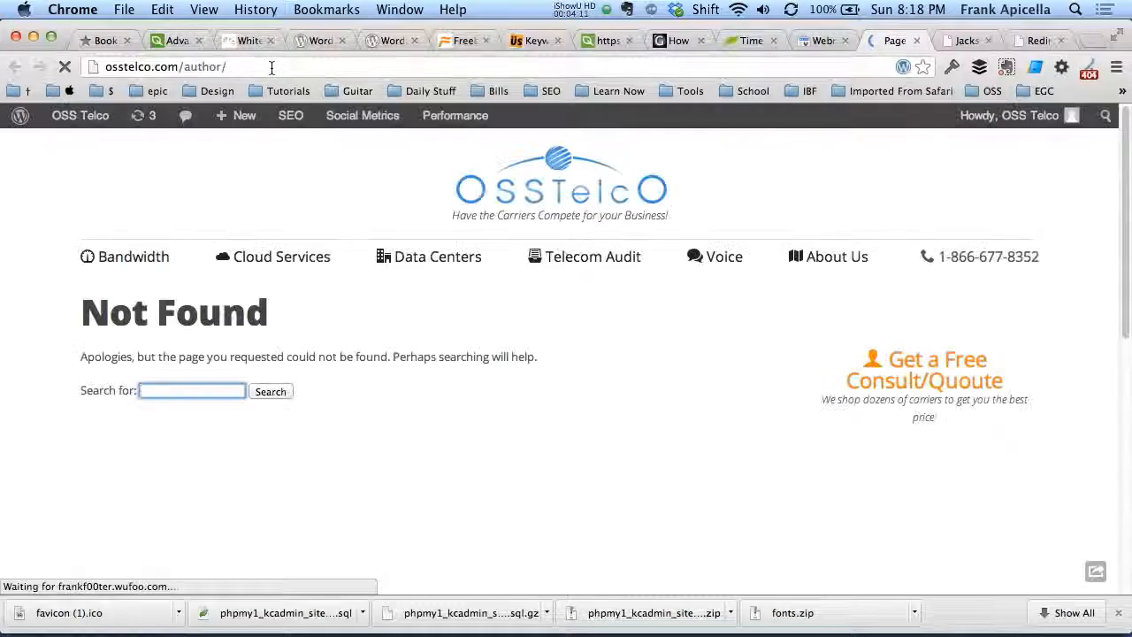
{"action": "left_click", "coordinate": [455, 115]}
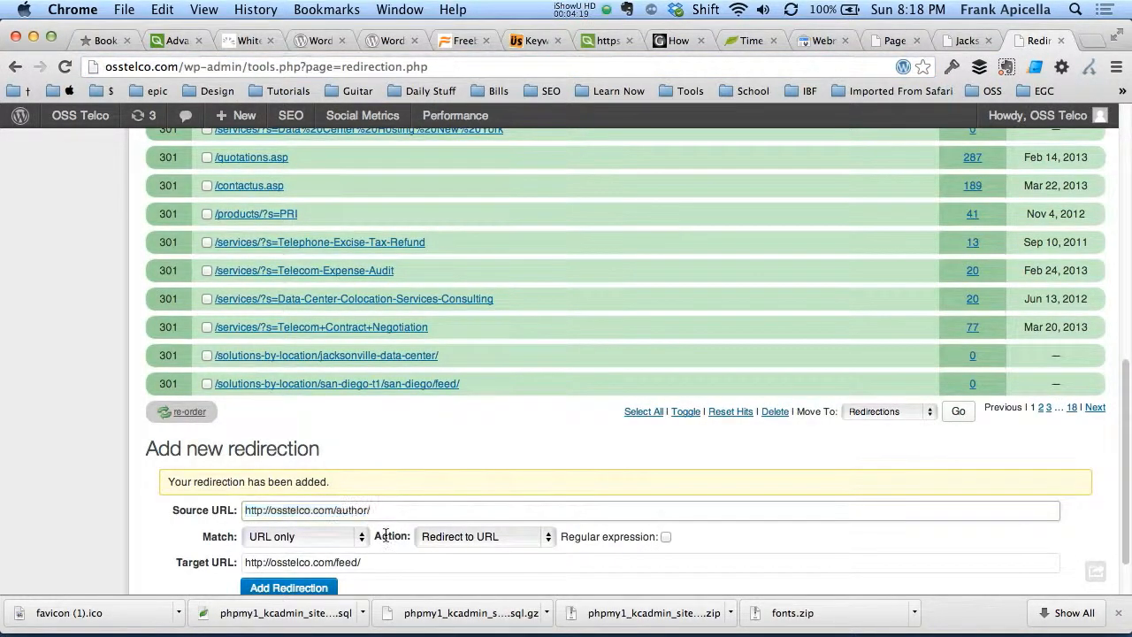
Scroll the Redirection page down to the Add new redirection form
{"action": "scroll", "scroll_direction": "down", "scroll_amount": 3}
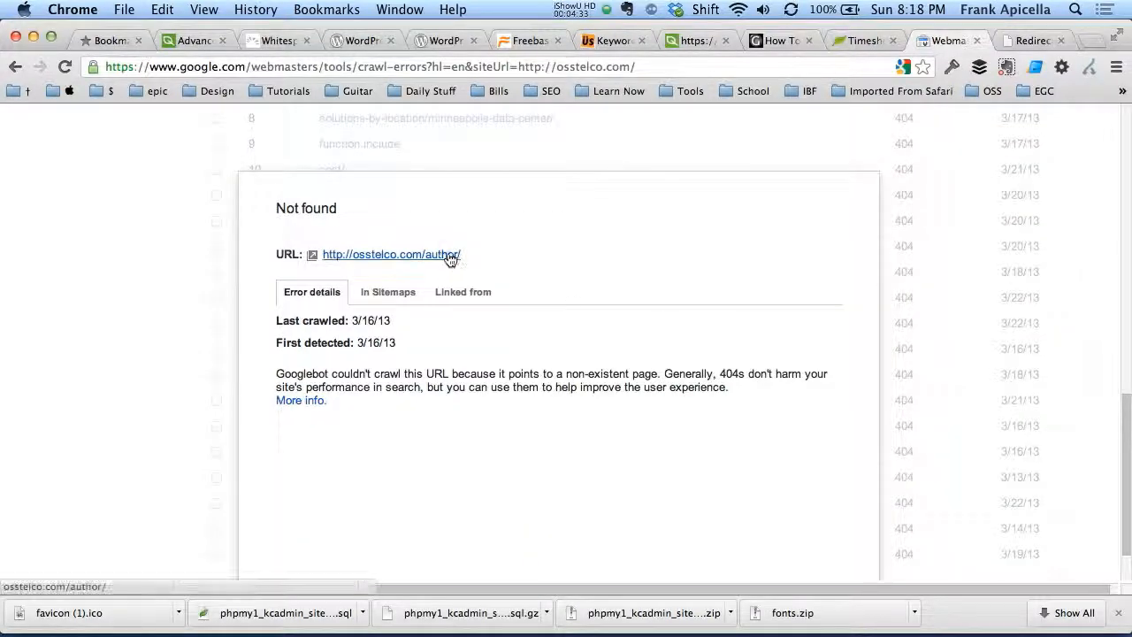
{"action": "mouse_move", "coordinate": [766, 303]}
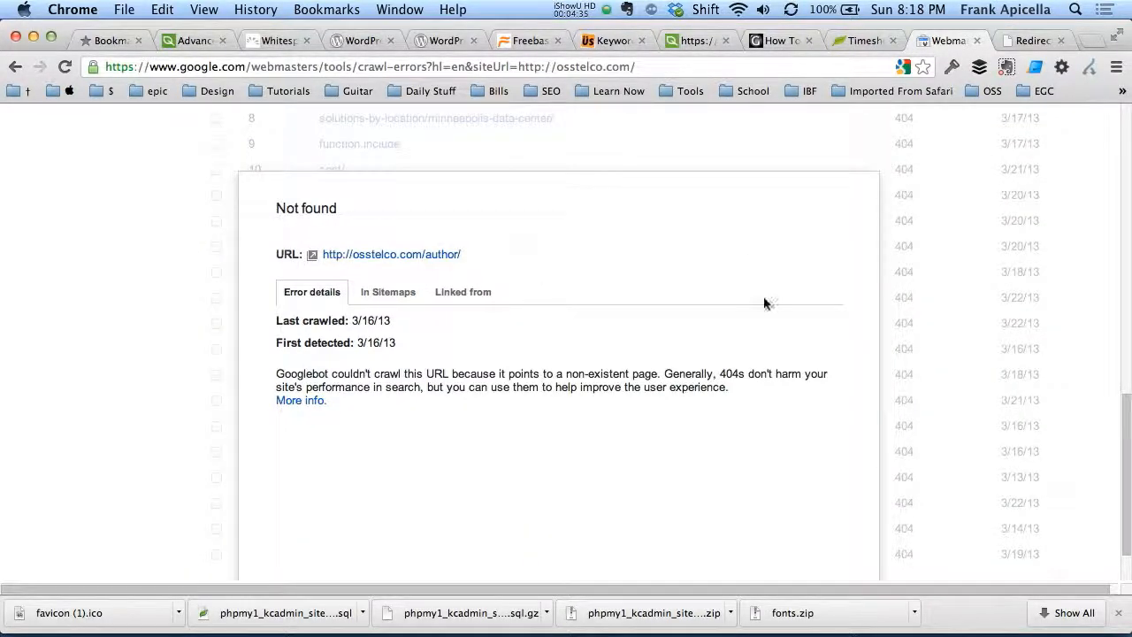
{"action": "mouse_move", "coordinate": [672, 340]}
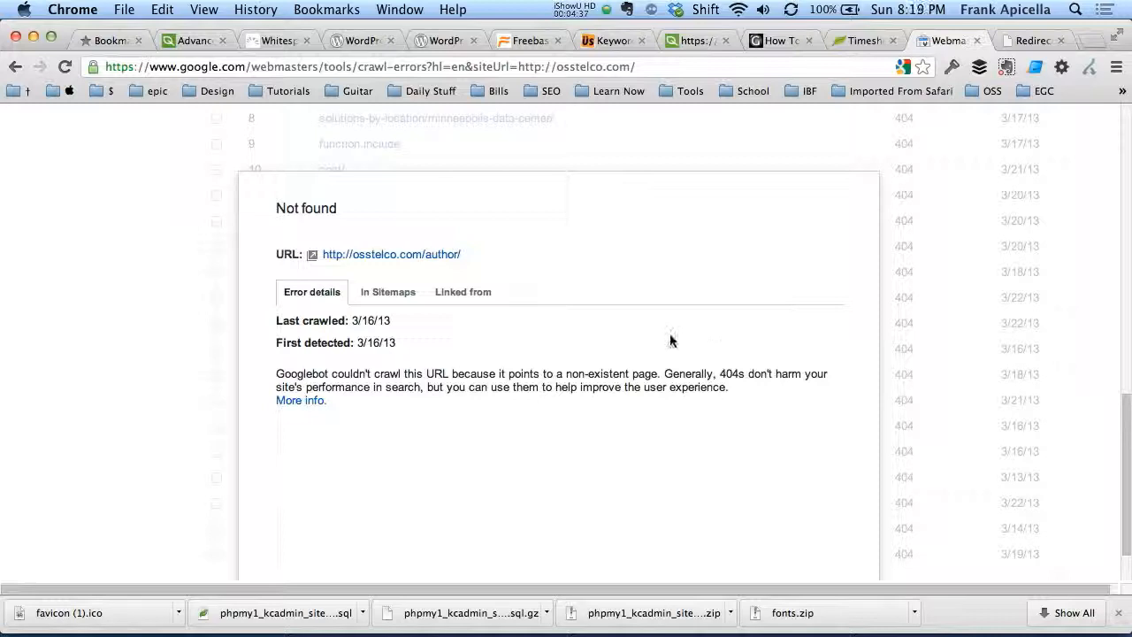
{"action": "mouse_move", "coordinate": [693, 275]}
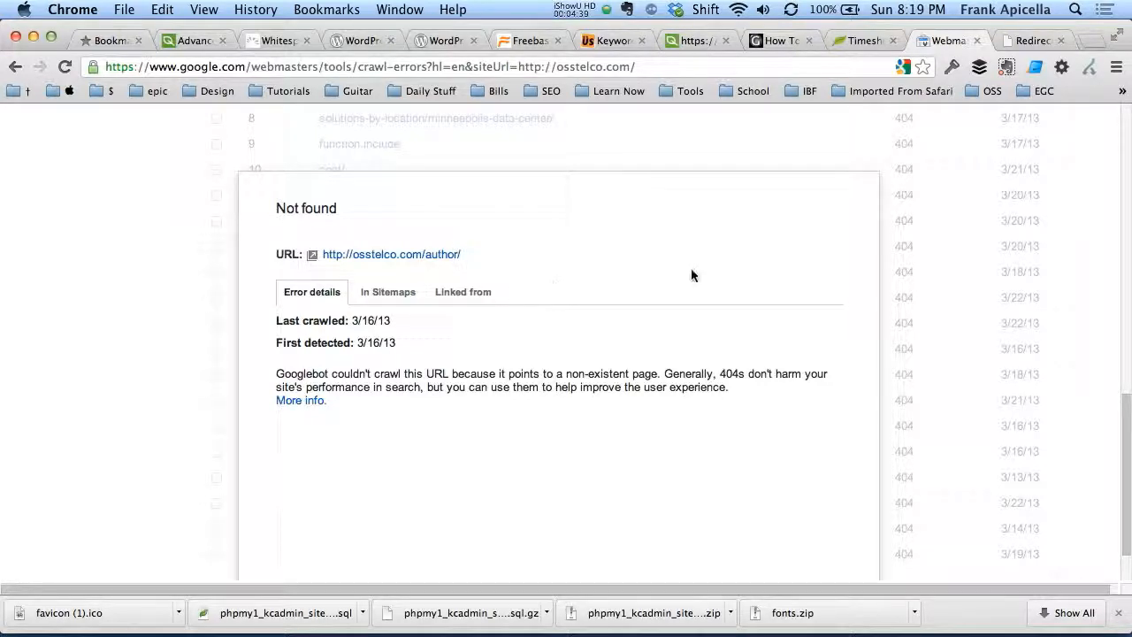
{"action": "mouse_move", "coordinate": [782, 345]}
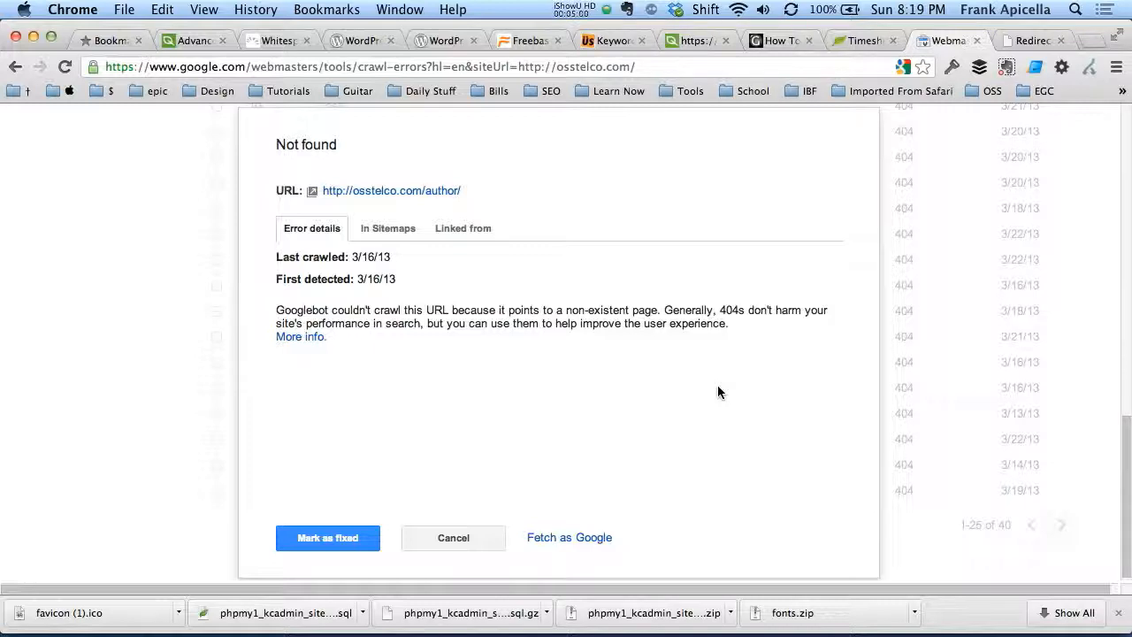
{"action": "mouse_move", "coordinate": [446, 420]}
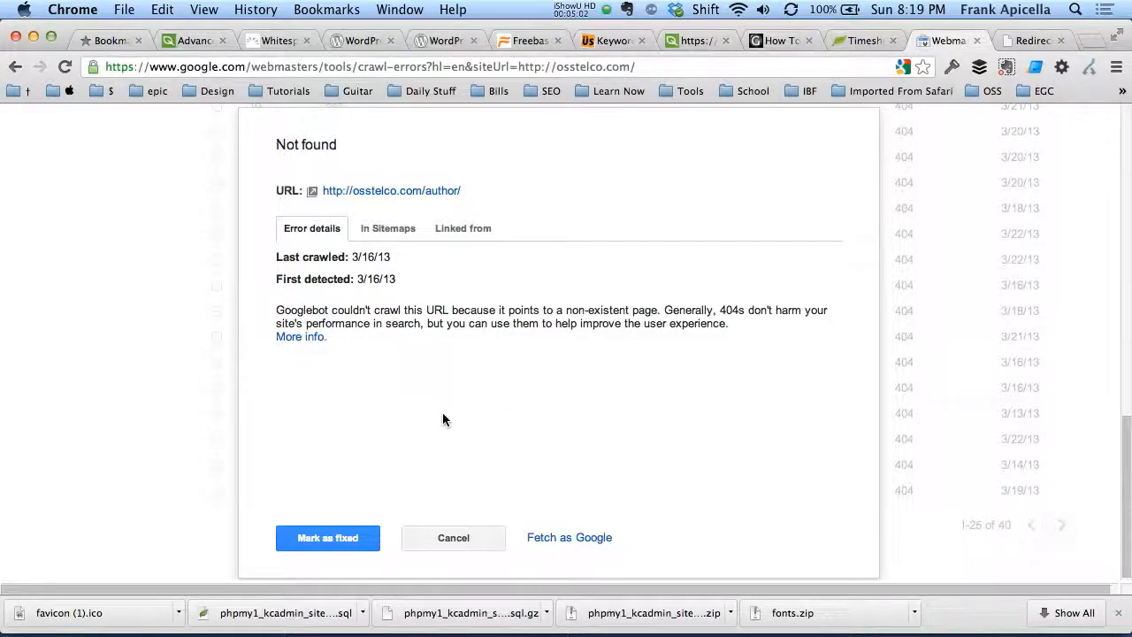
{"action": "mouse_move", "coordinate": [392, 540]}
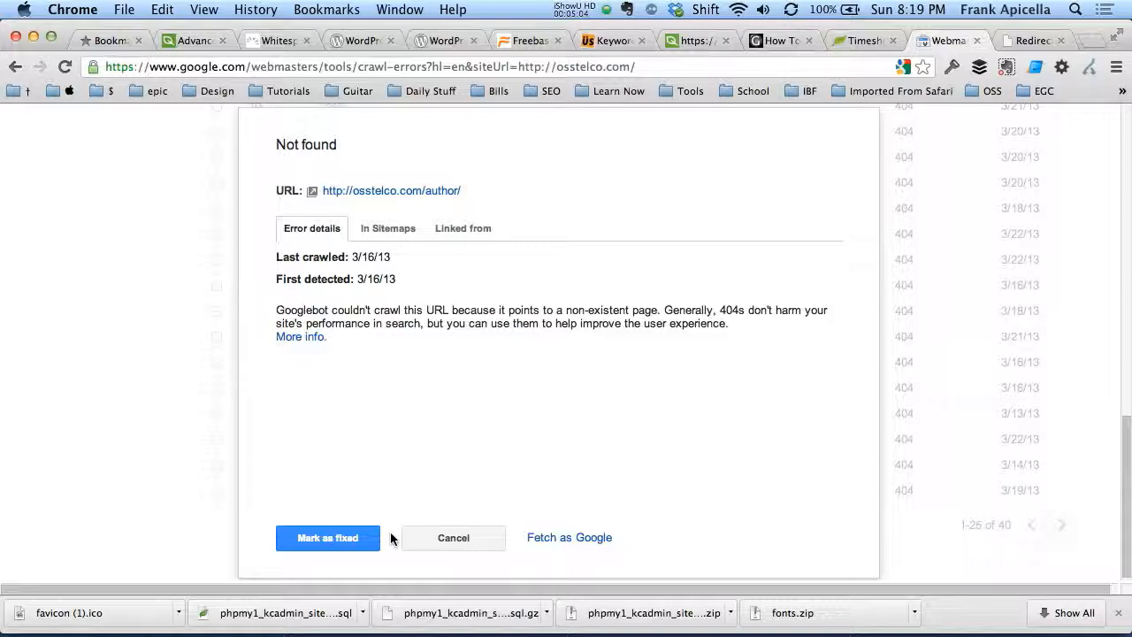
Mark the osstelco.com/author/ Not found error as fixed, dropping the list to 39
{"action": "left_click", "coordinate": [327, 538]}
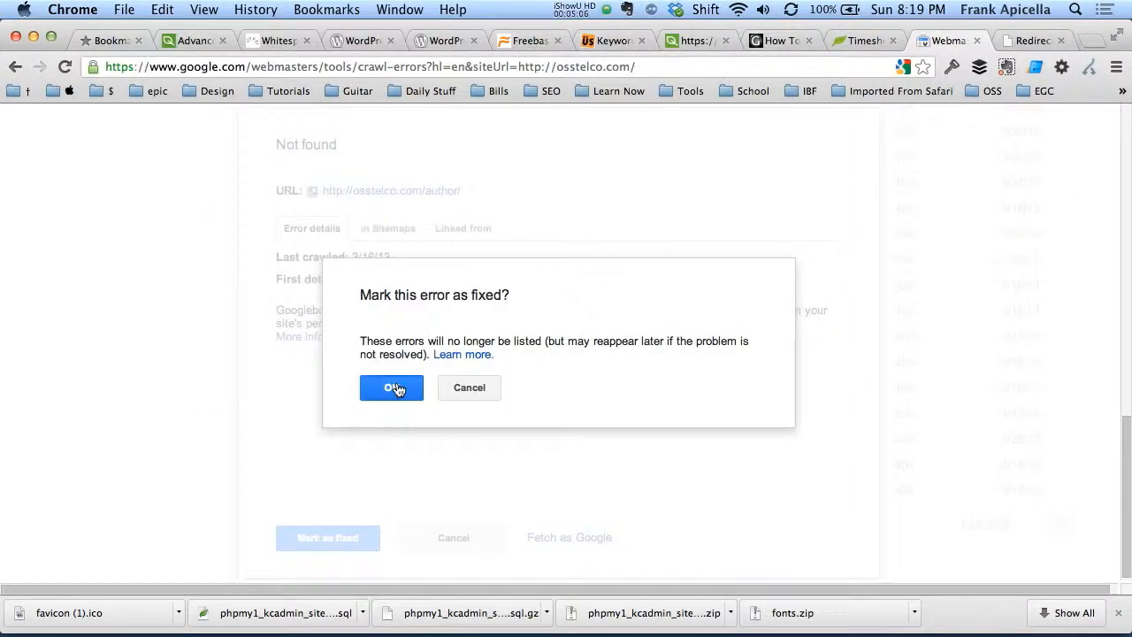
{"action": "left_click", "coordinate": [391, 388]}
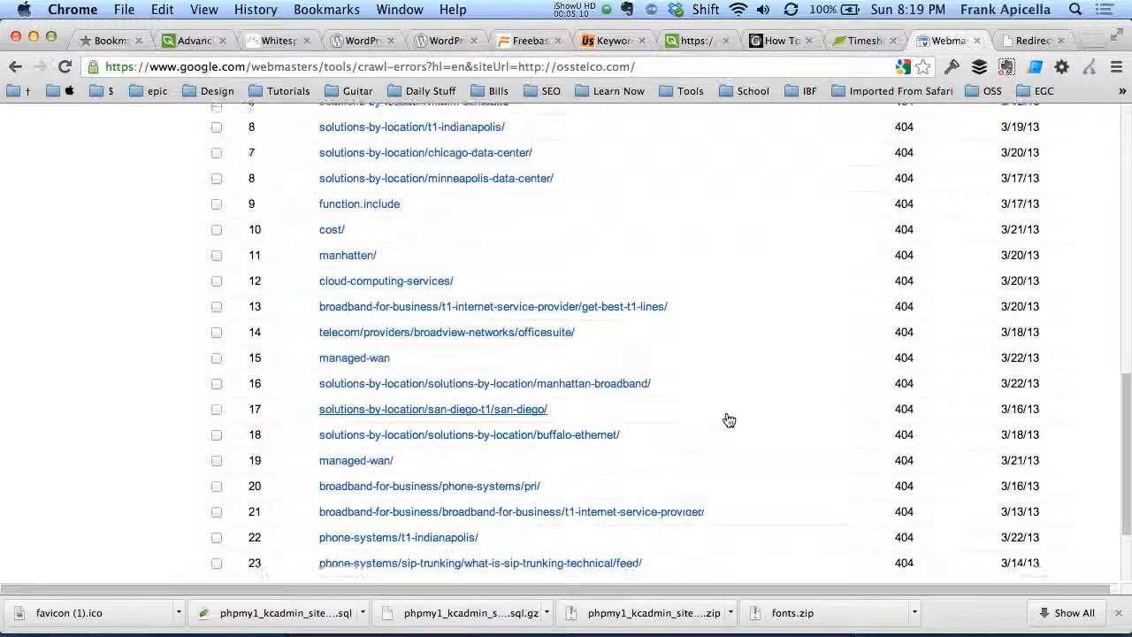
Check the function.include URL on the live site, then cancel its details without marking fixed
{"action": "scroll", "scroll_direction": "down", "scroll_amount": 3}
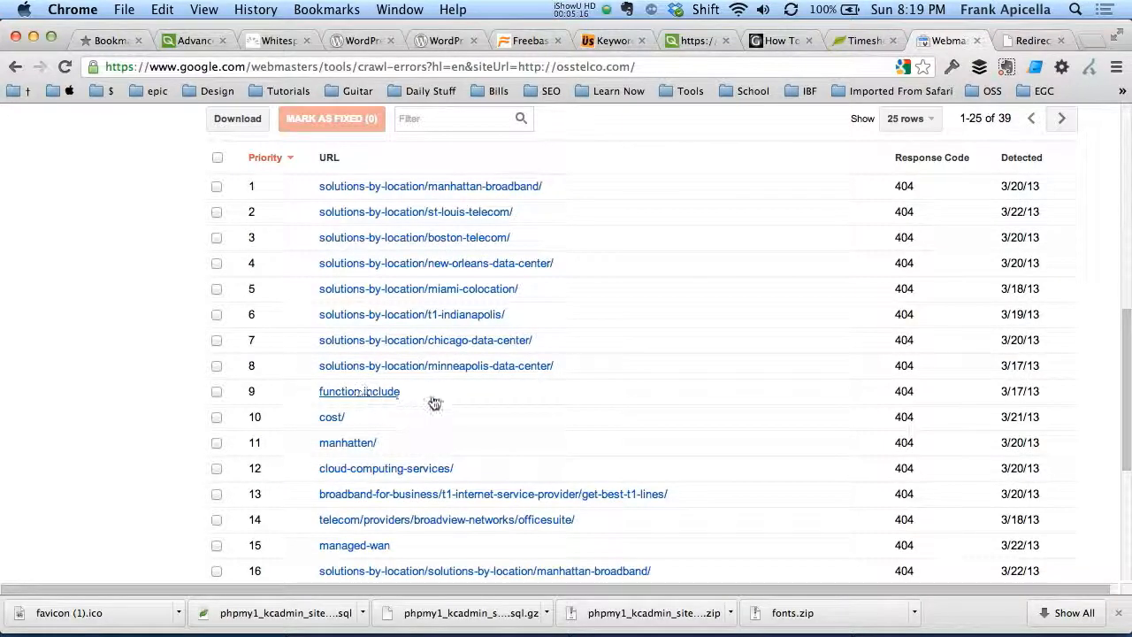
{"action": "left_click", "coordinate": [359, 392]}
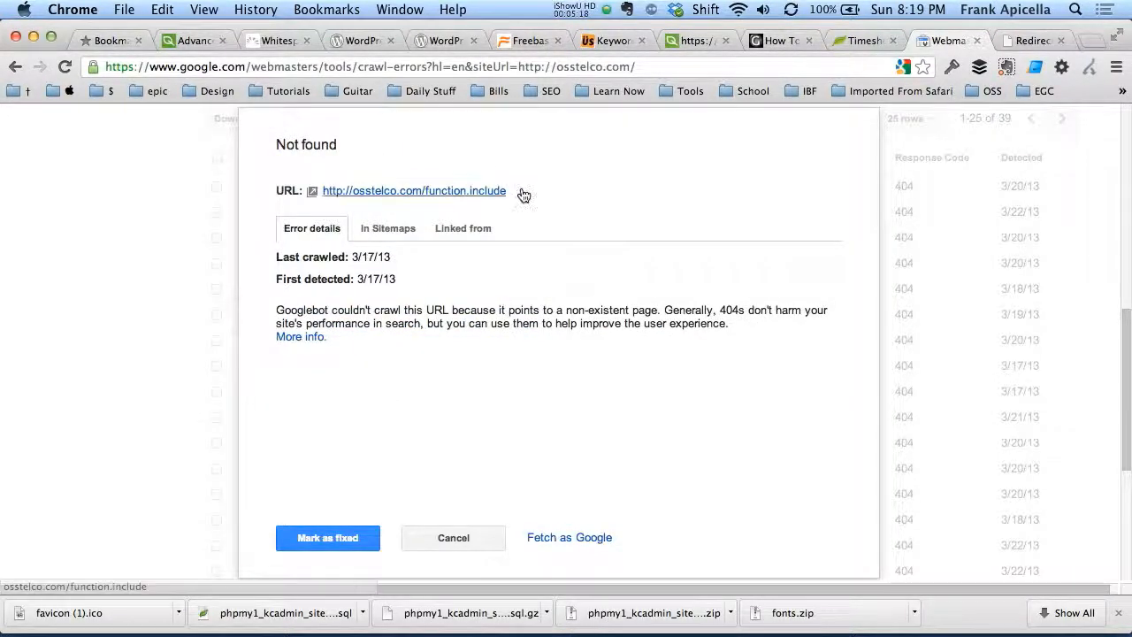
{"action": "left_click", "coordinate": [414, 191]}
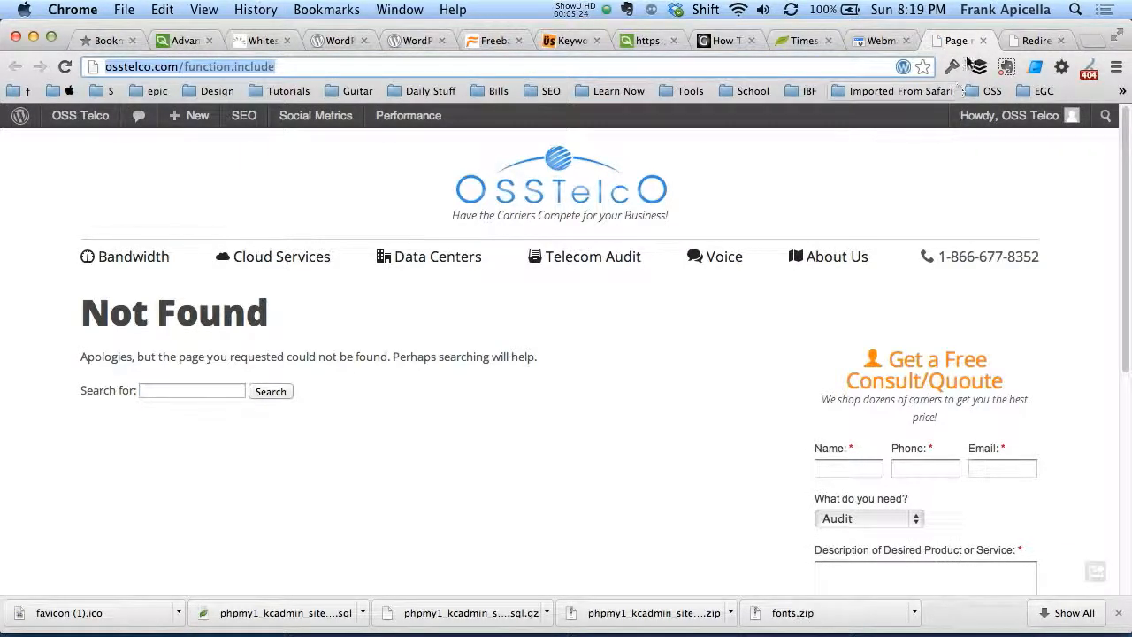
{"action": "left_click", "coordinate": [884, 40]}
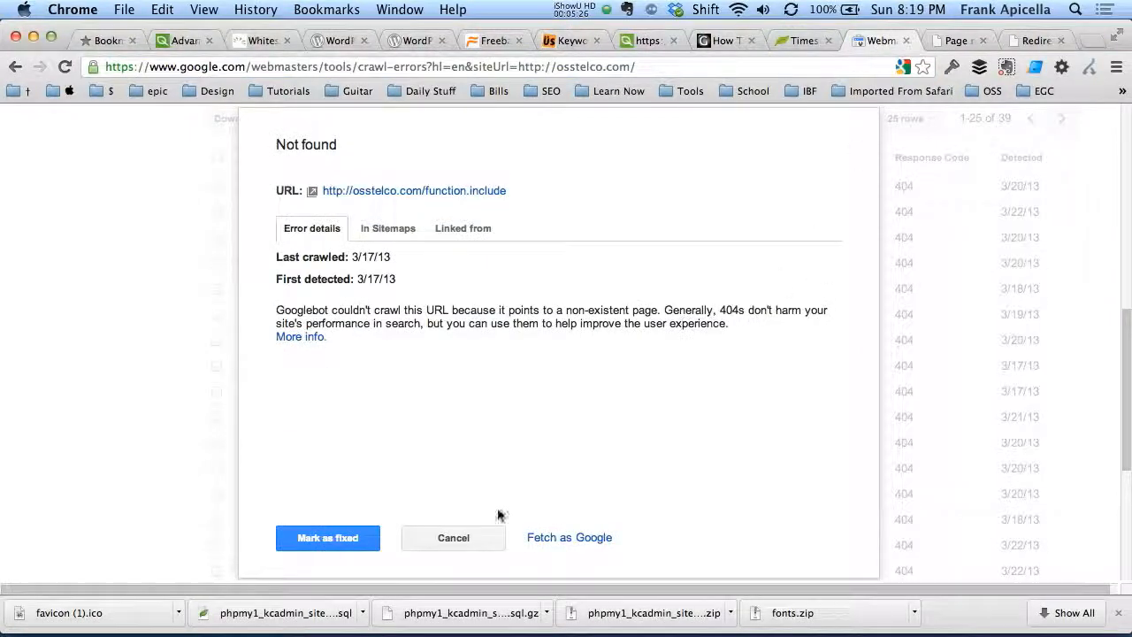
{"action": "left_click", "coordinate": [453, 537]}
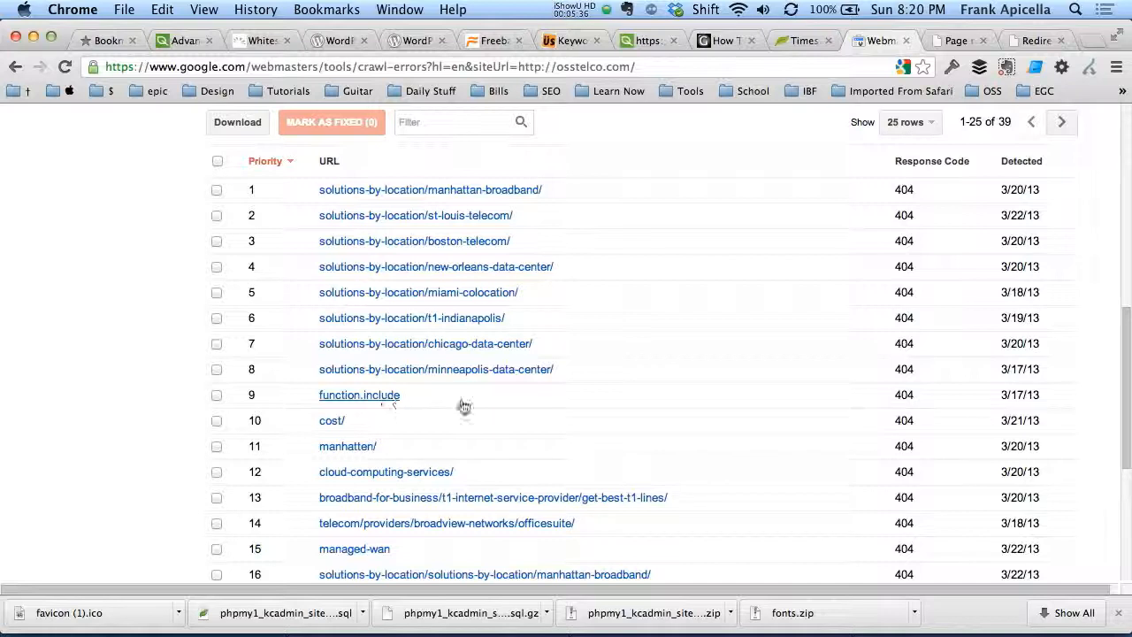
{"action": "scroll", "scroll_direction": "down", "scroll_amount": 3}
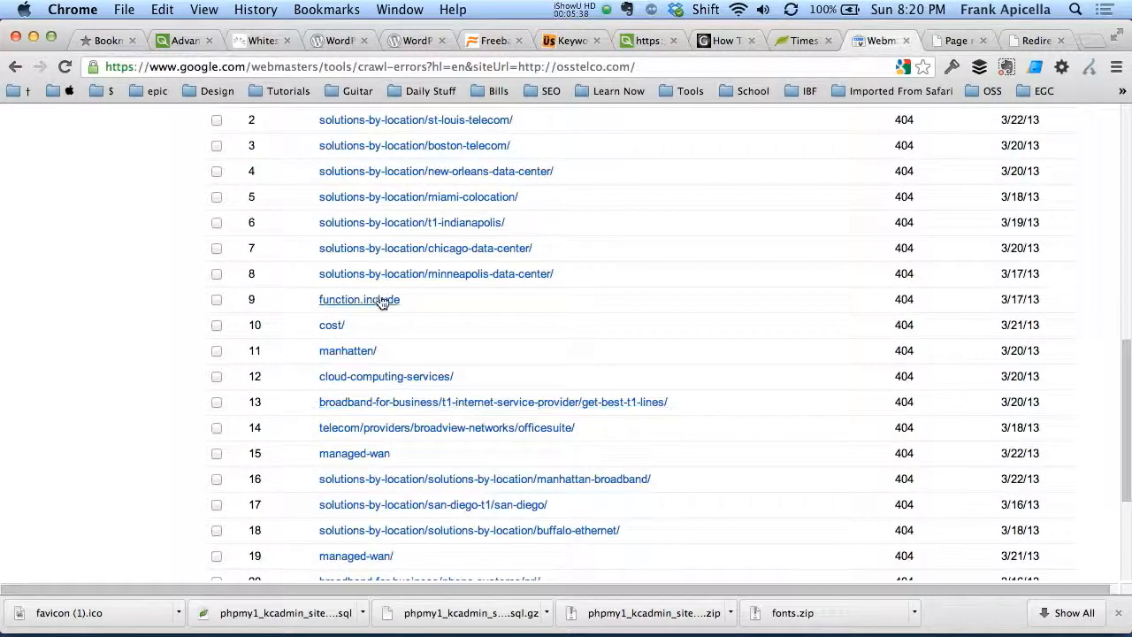
{"action": "mouse_move", "coordinate": [436, 304]}
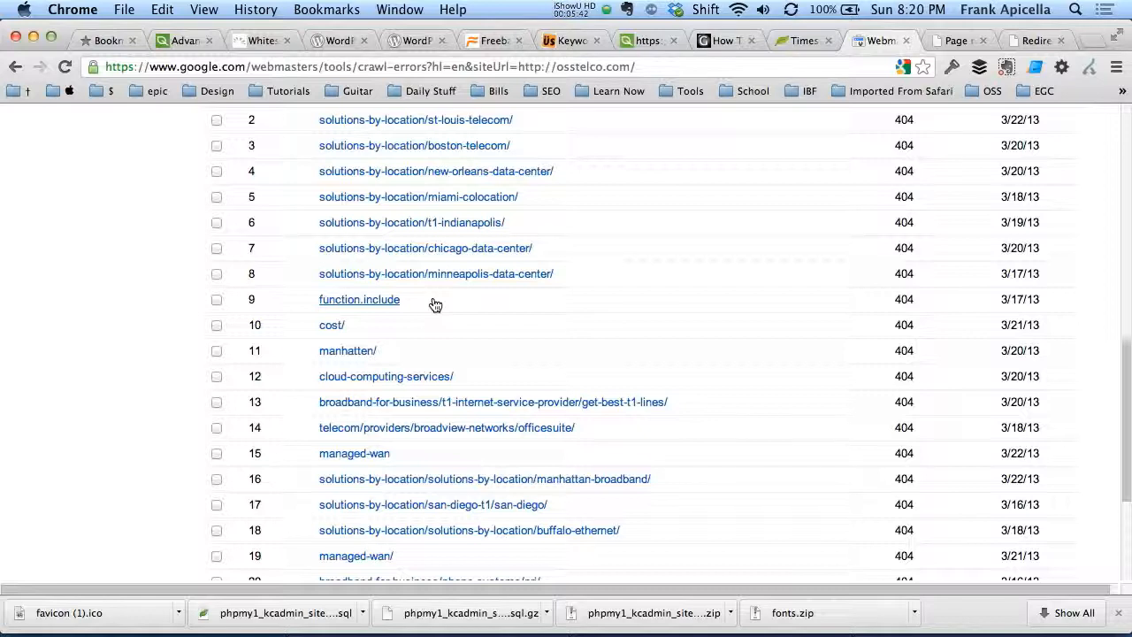
{"action": "mouse_move", "coordinate": [380, 305]}
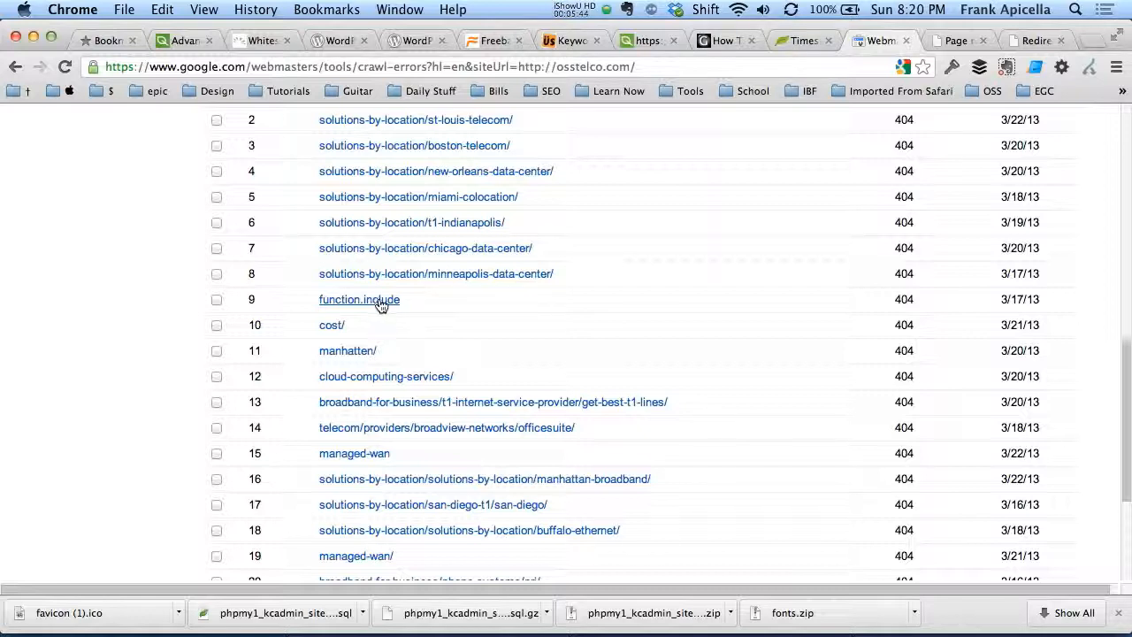
{"action": "mouse_move", "coordinate": [413, 302]}
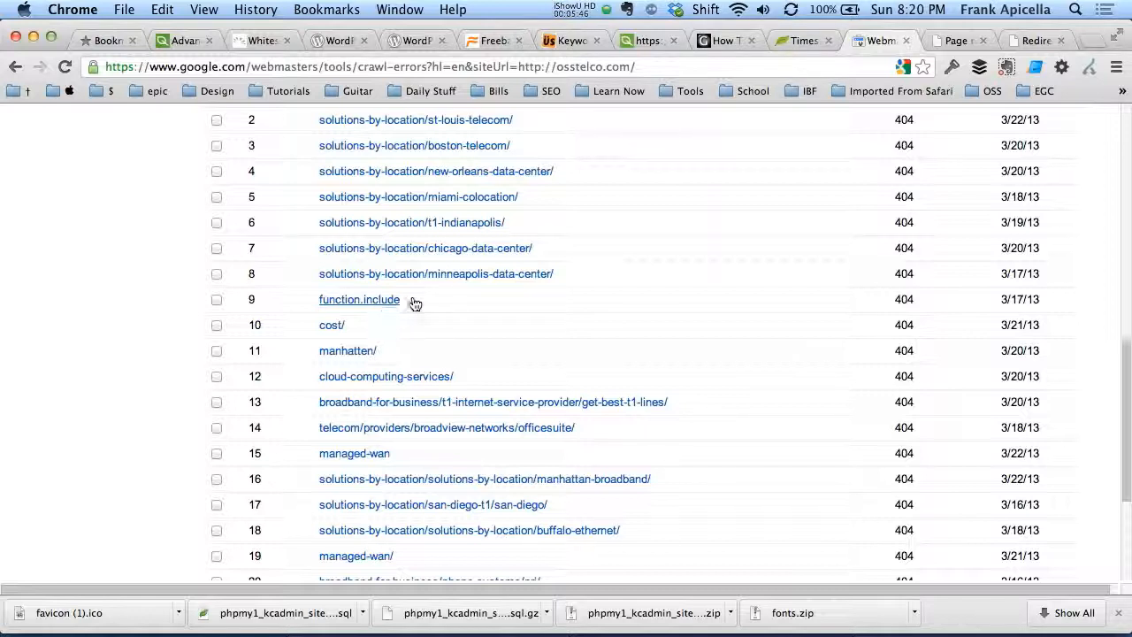
{"action": "mouse_move", "coordinate": [431, 299]}
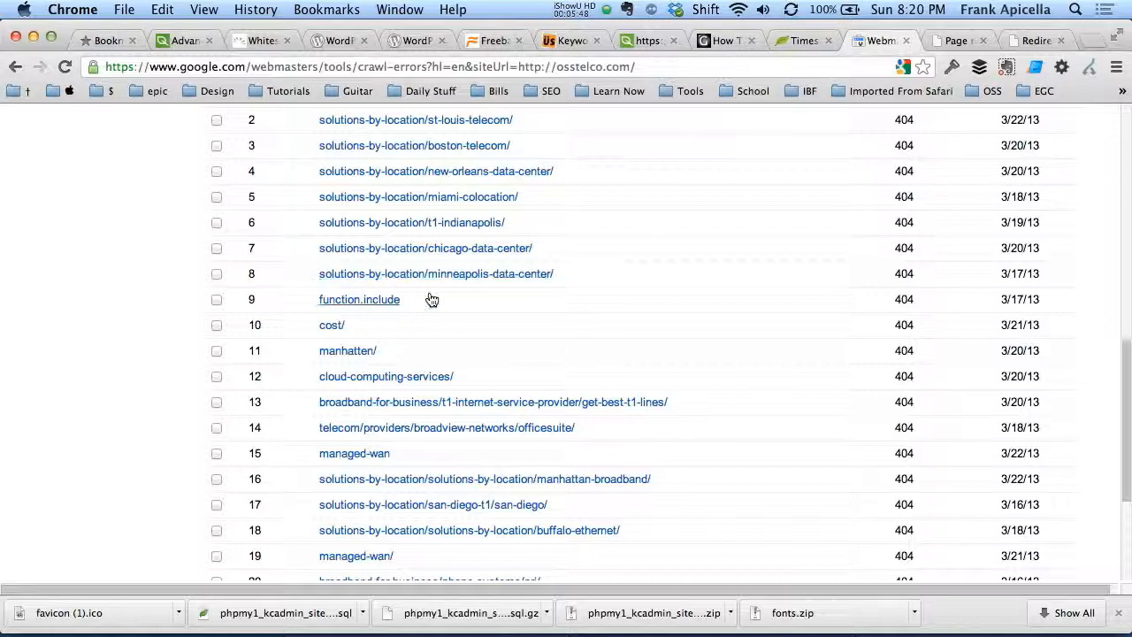
{"action": "mouse_move", "coordinate": [374, 310]}
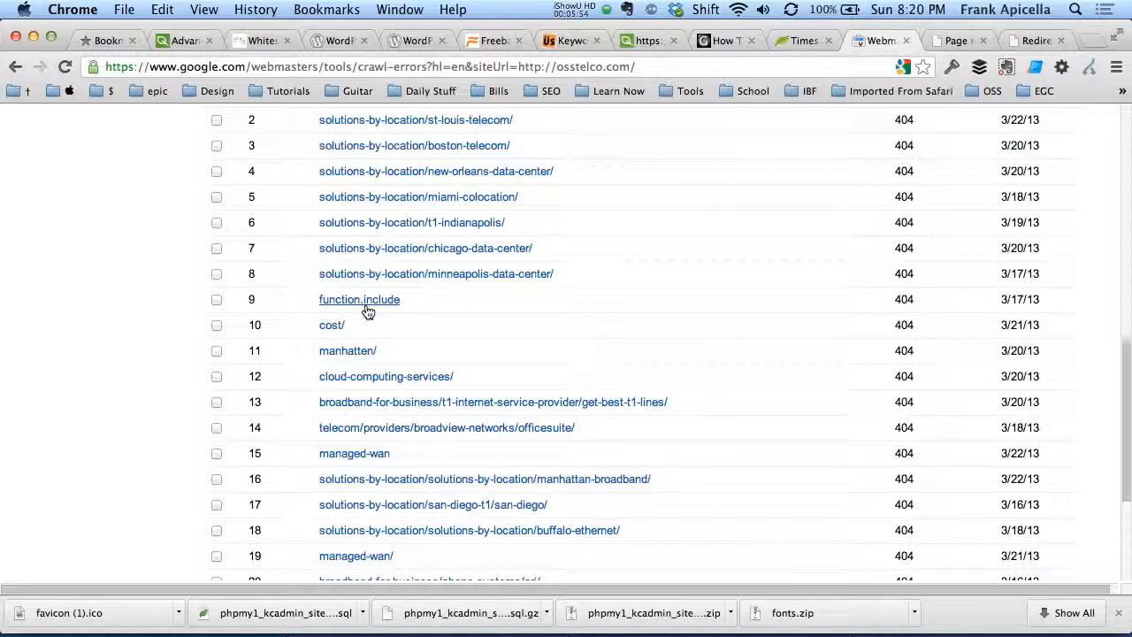
{"action": "mouse_move", "coordinate": [536, 383]}
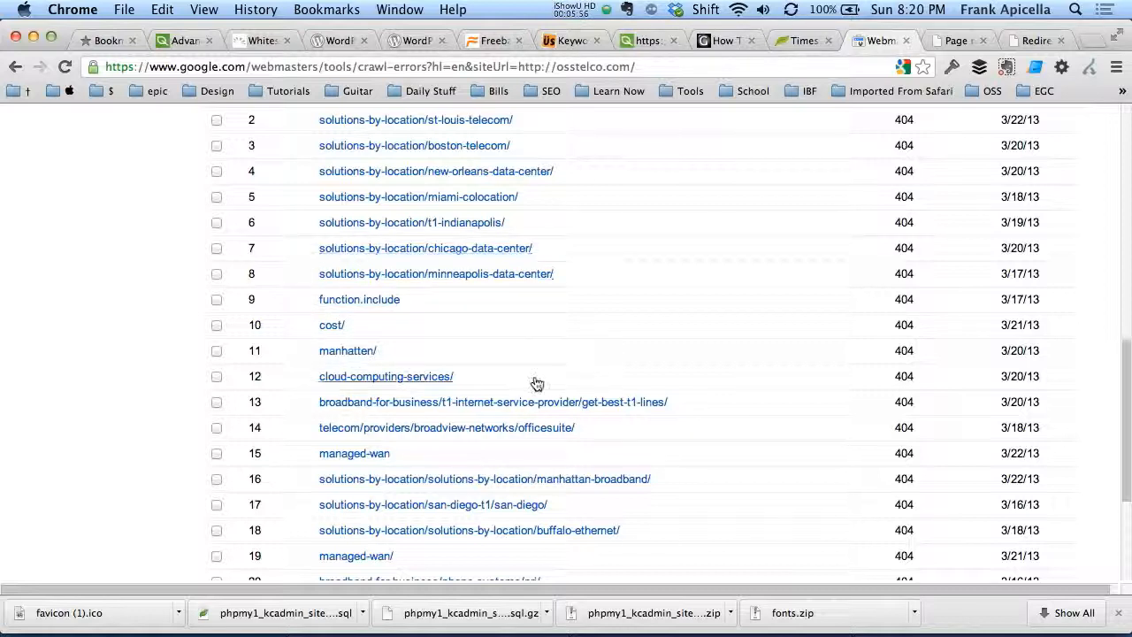
{"action": "mouse_move", "coordinate": [424, 301]}
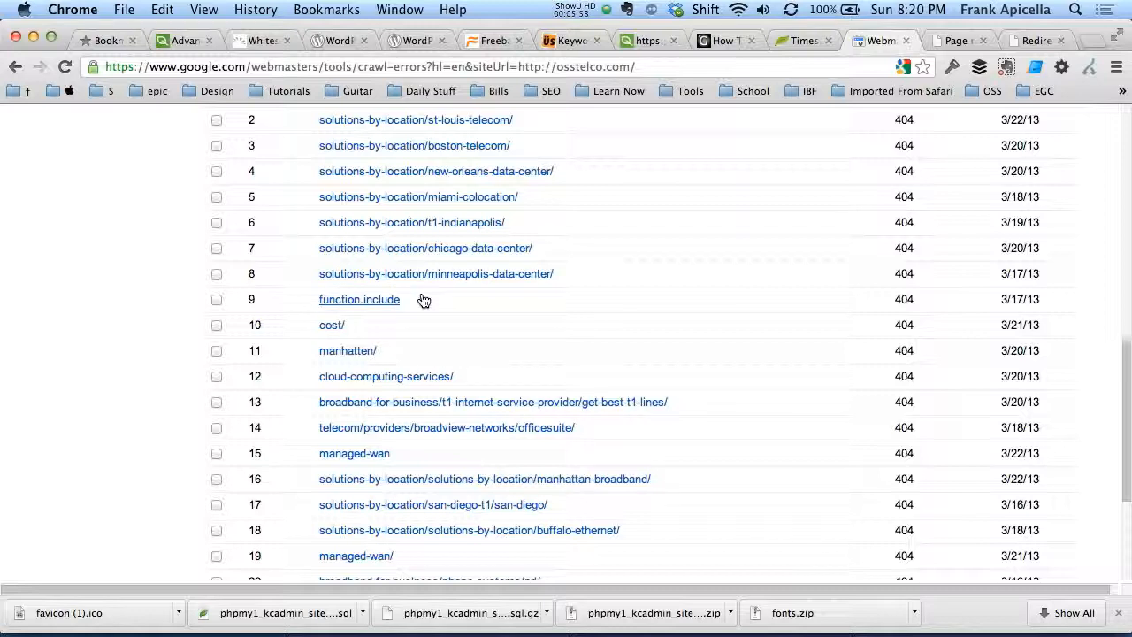
{"action": "mouse_move", "coordinate": [409, 299]}
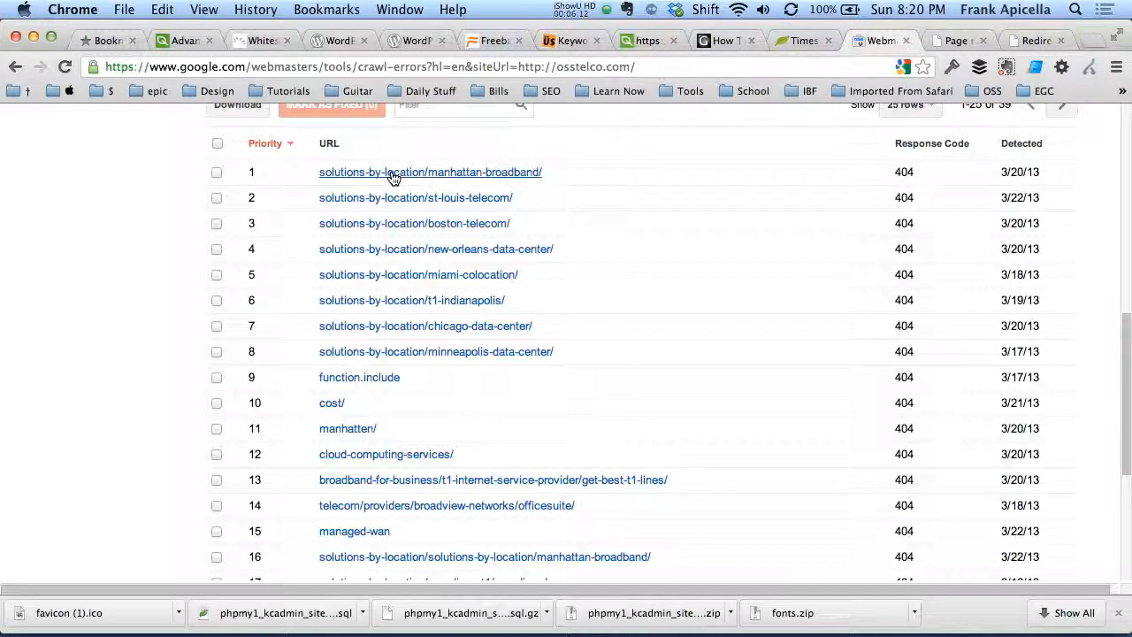
{"action": "mouse_move", "coordinate": [657, 200]}
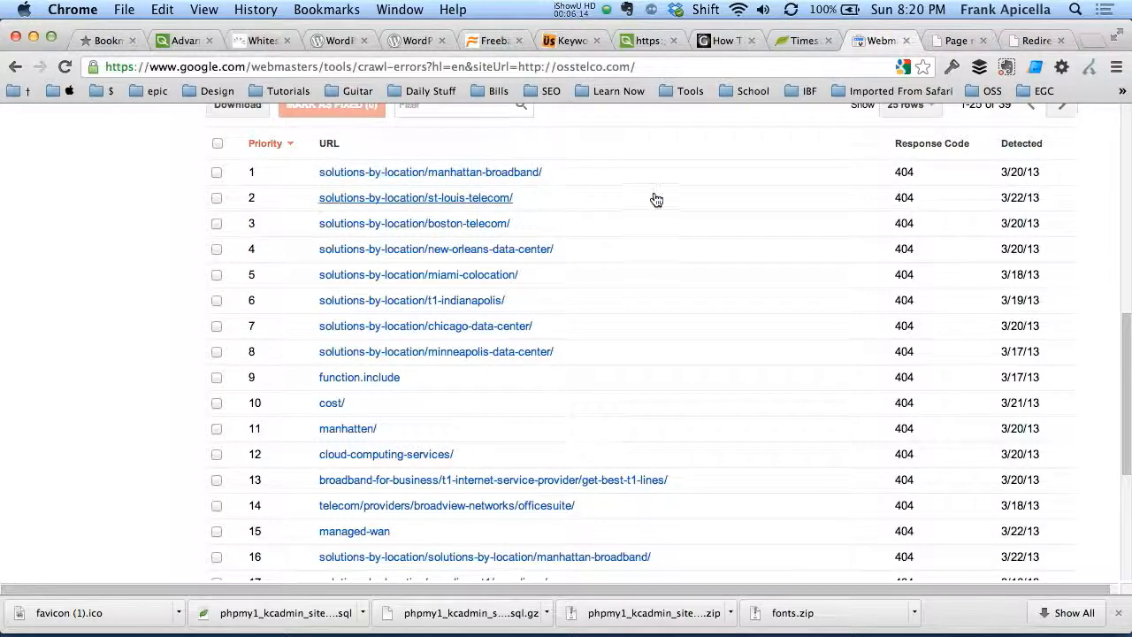
Show the second page of crawl errors (entries 26–39 of 39) in the Webmaster Tools tab
{"action": "scroll", "scroll_direction": "down", "scroll_amount": 3}
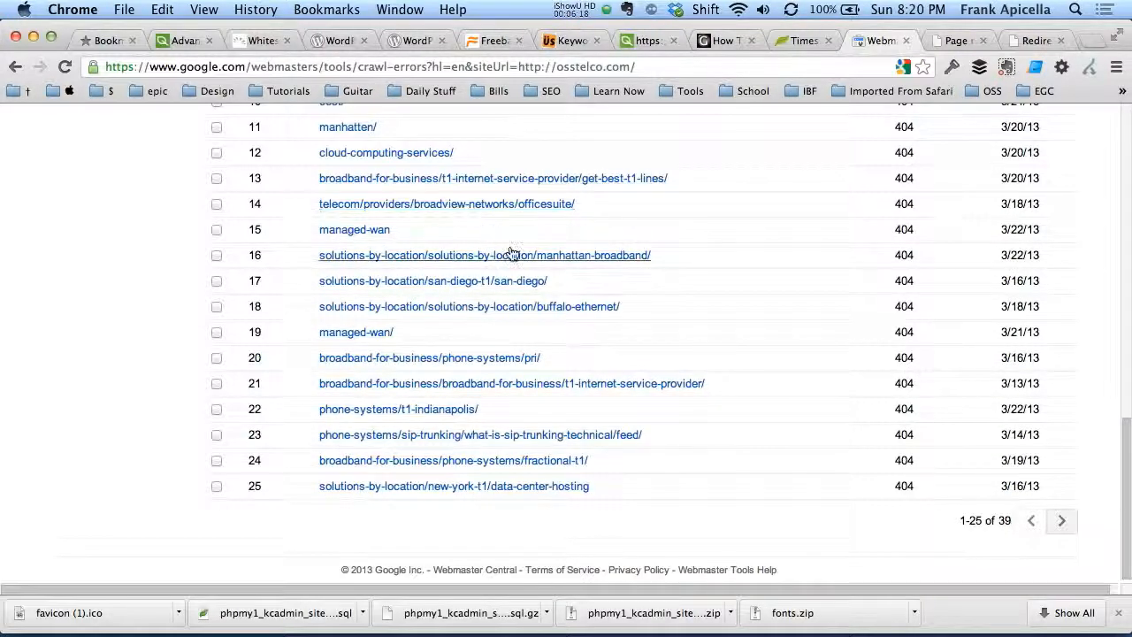
{"action": "mouse_move", "coordinate": [593, 178]}
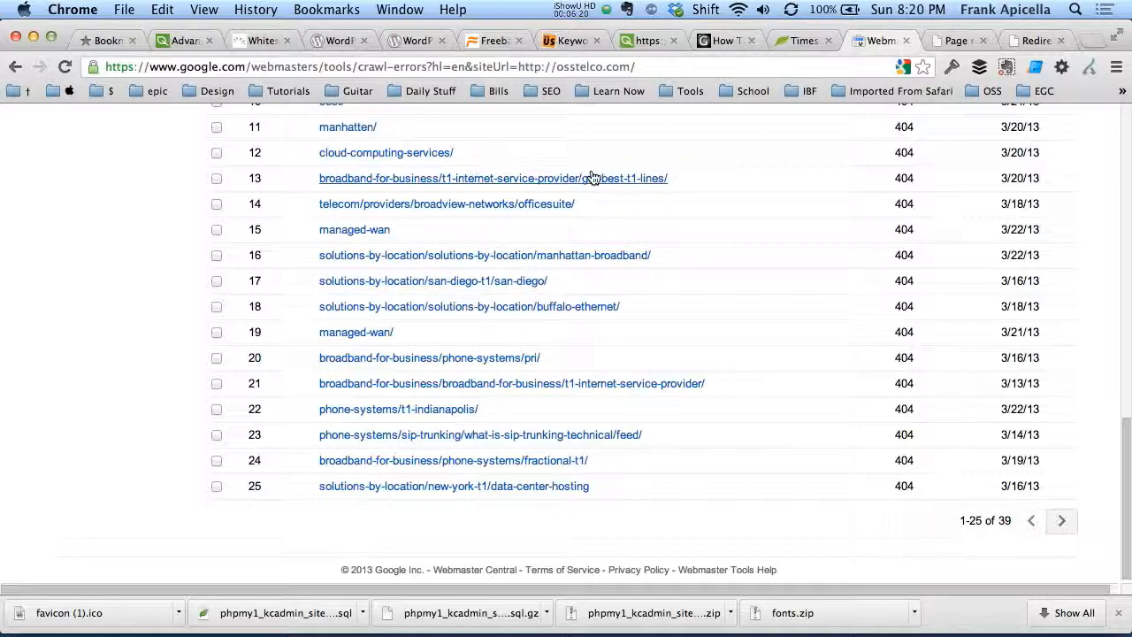
{"action": "left_click", "coordinate": [1062, 521]}
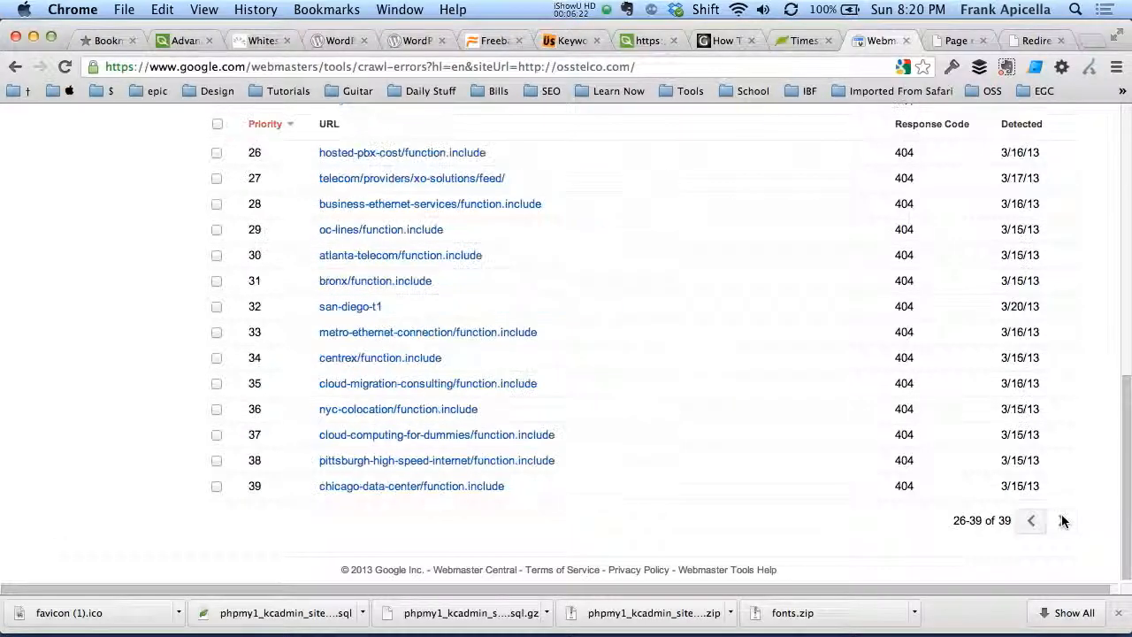
{"action": "scroll", "scroll_direction": "up", "scroll_amount": 3}
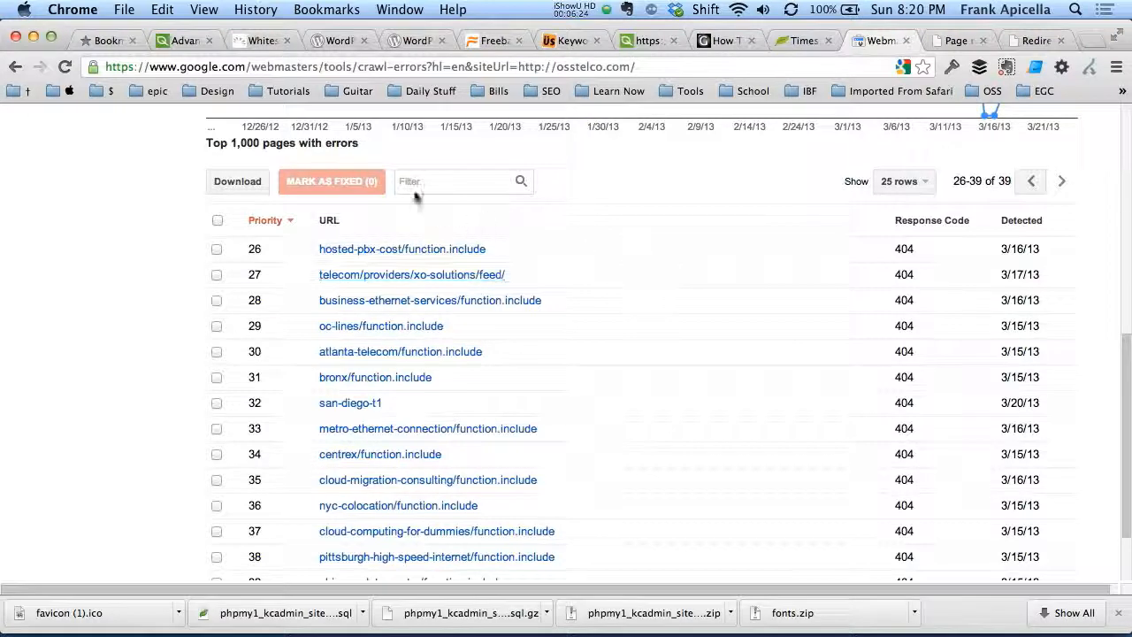
{"action": "mouse_move", "coordinate": [246, 215]}
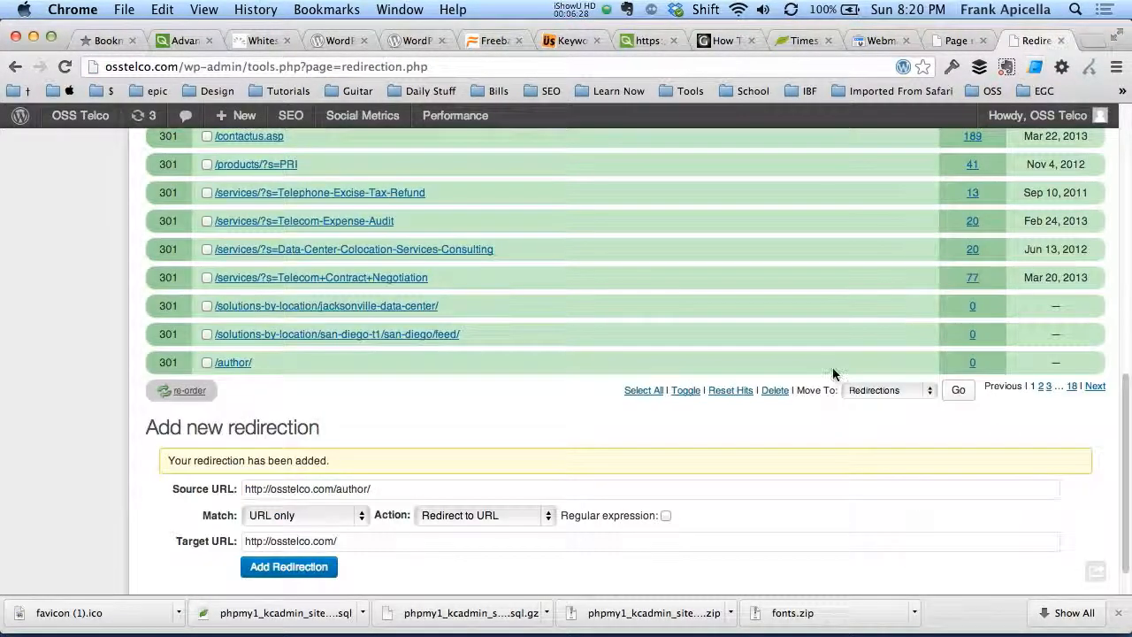
{"action": "scroll", "scroll_direction": "down", "scroll_amount": 3}
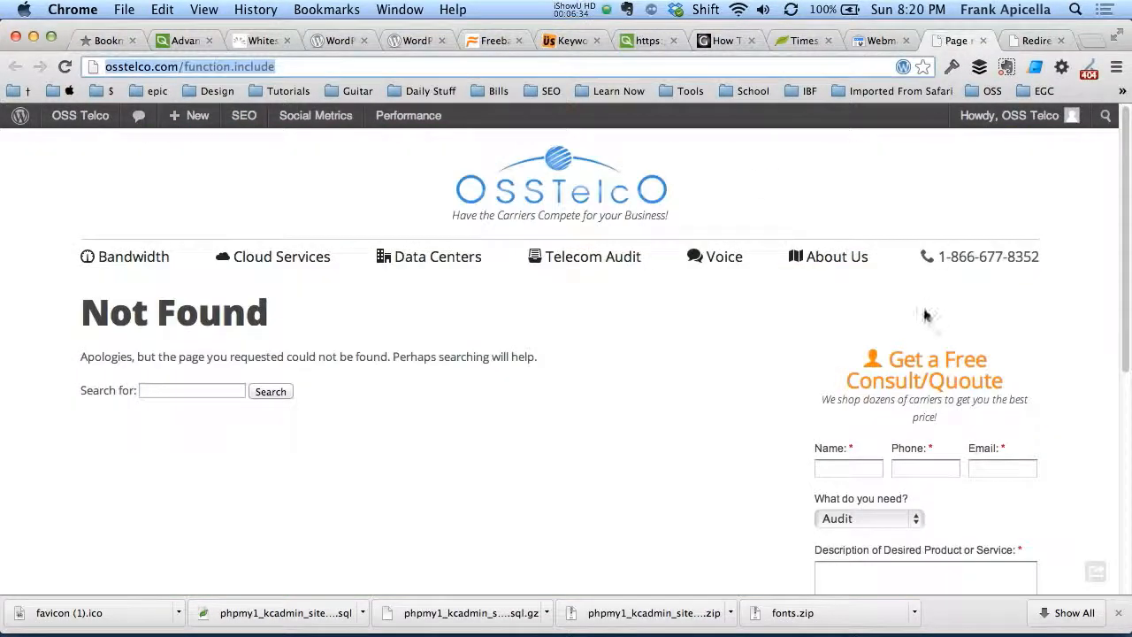
{"action": "left_click", "coordinate": [879, 41]}
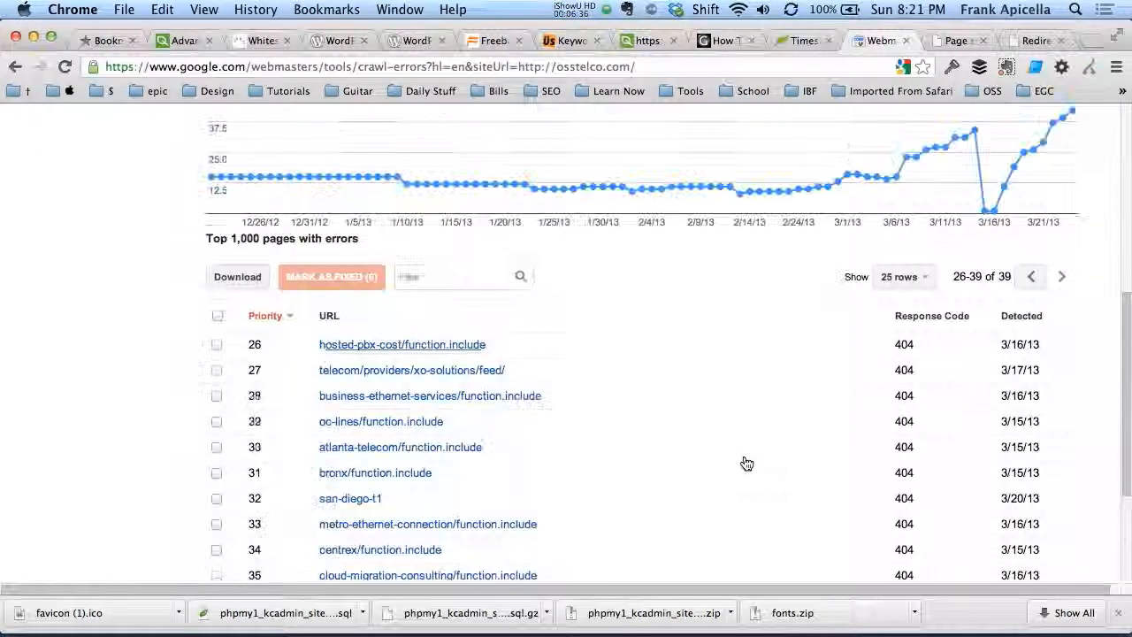